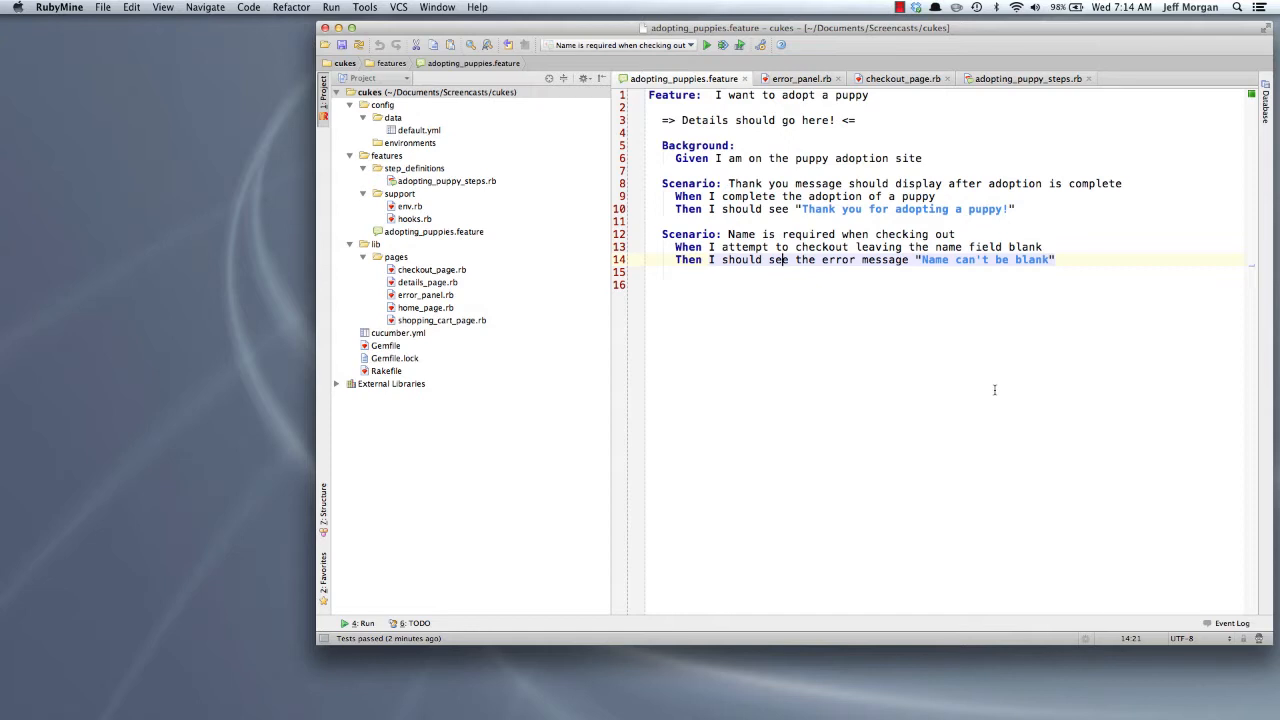
Run the 'Name is required when checking out' scenario and see it pass, 1 of 1 done.
click(706, 44)
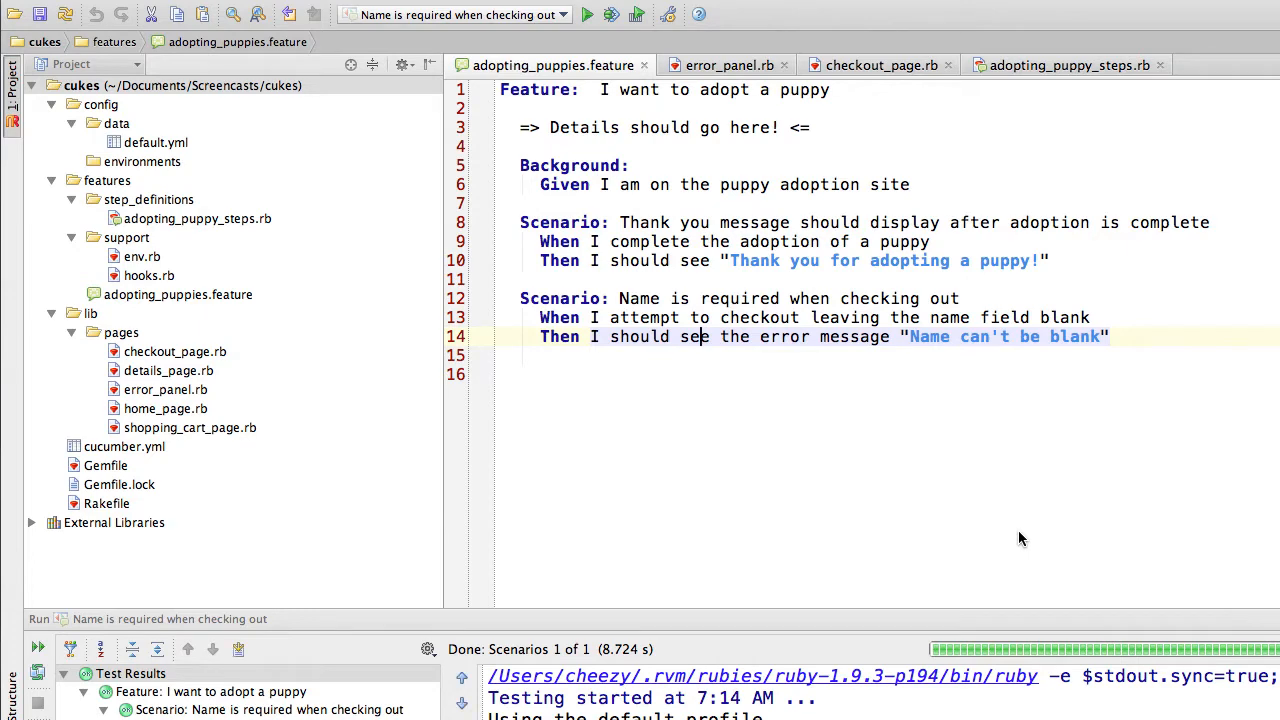
Review the error-message step in adopting_puppy_steps.rb, then select the support folder in the Project tree.
click(1064, 64)
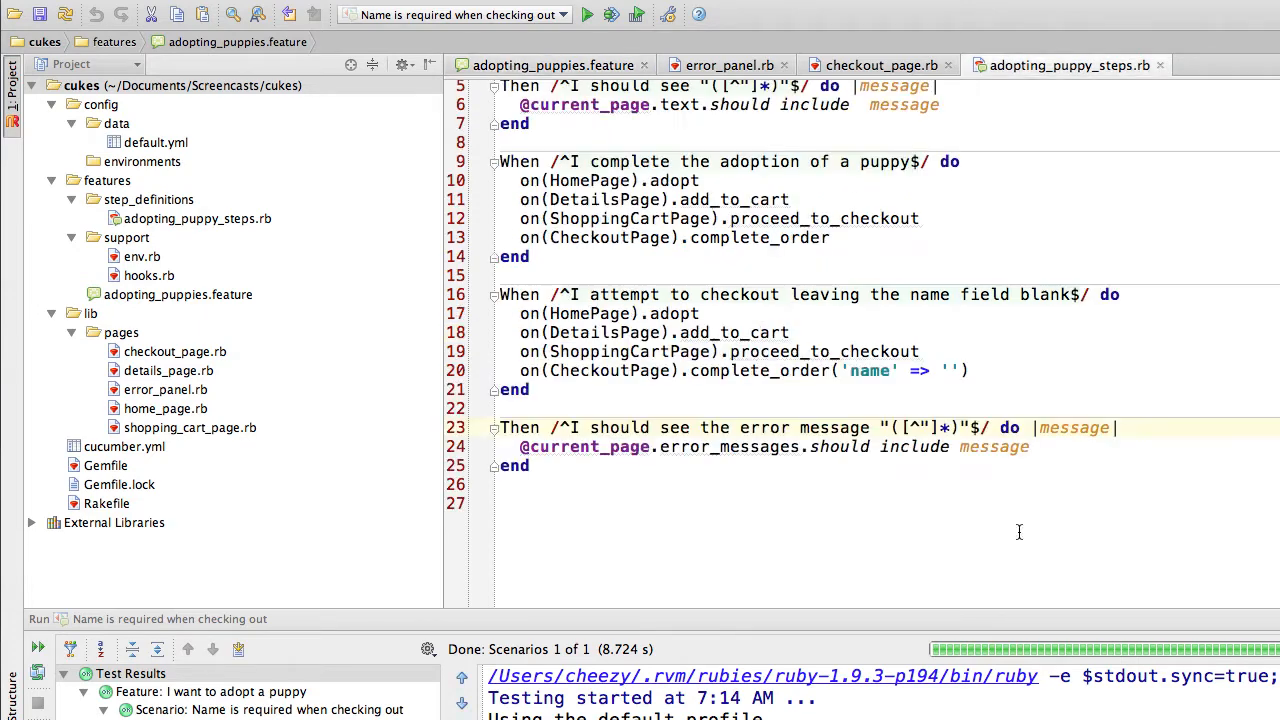
click(520, 446)
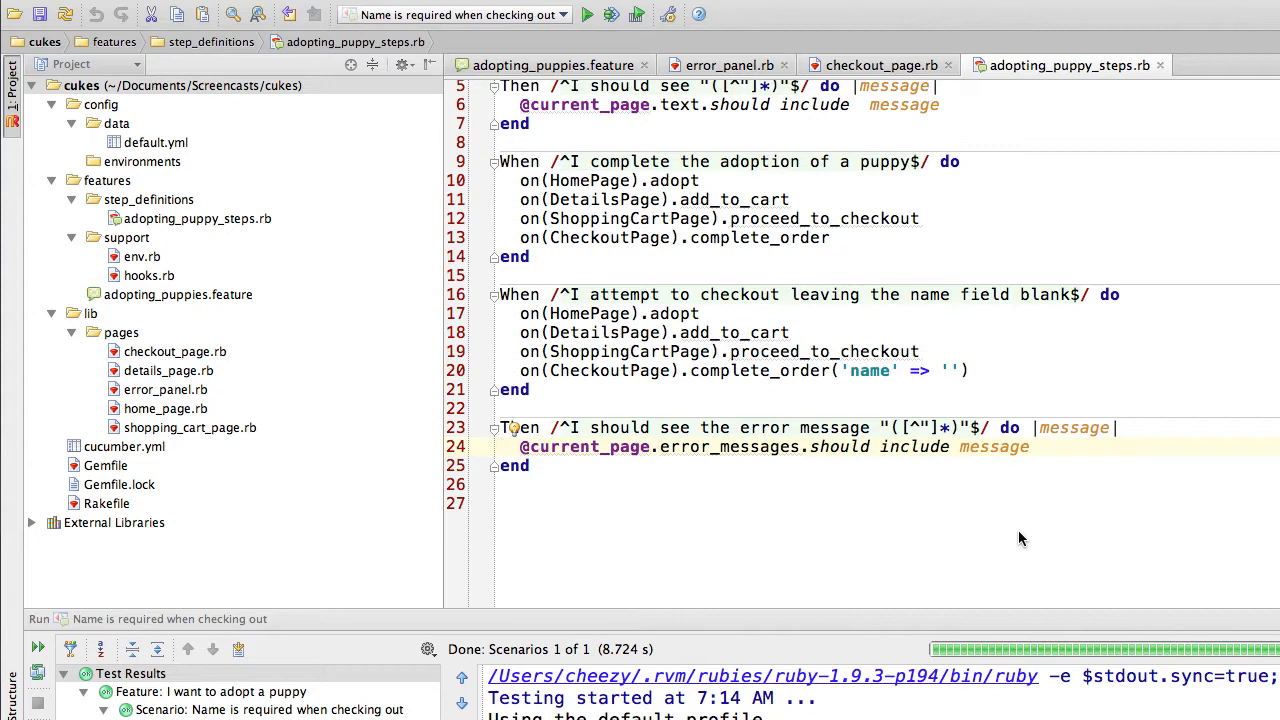
click(116, 124)
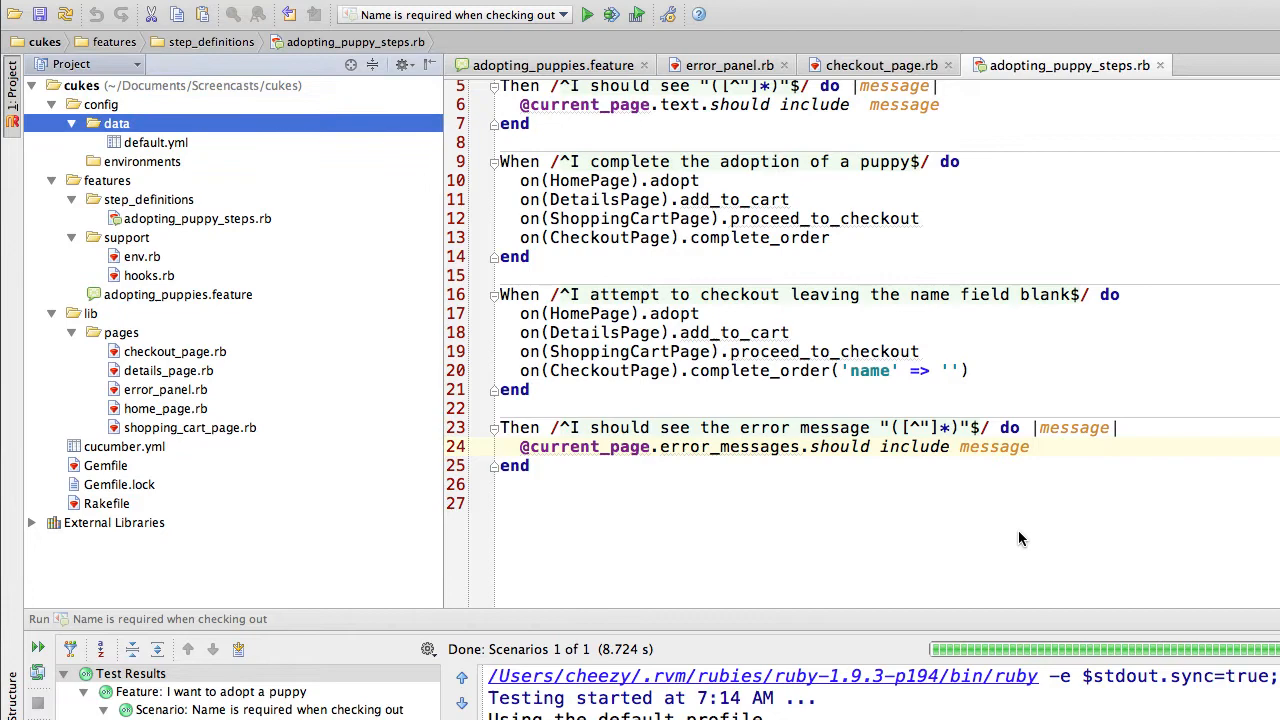
click(128, 236)
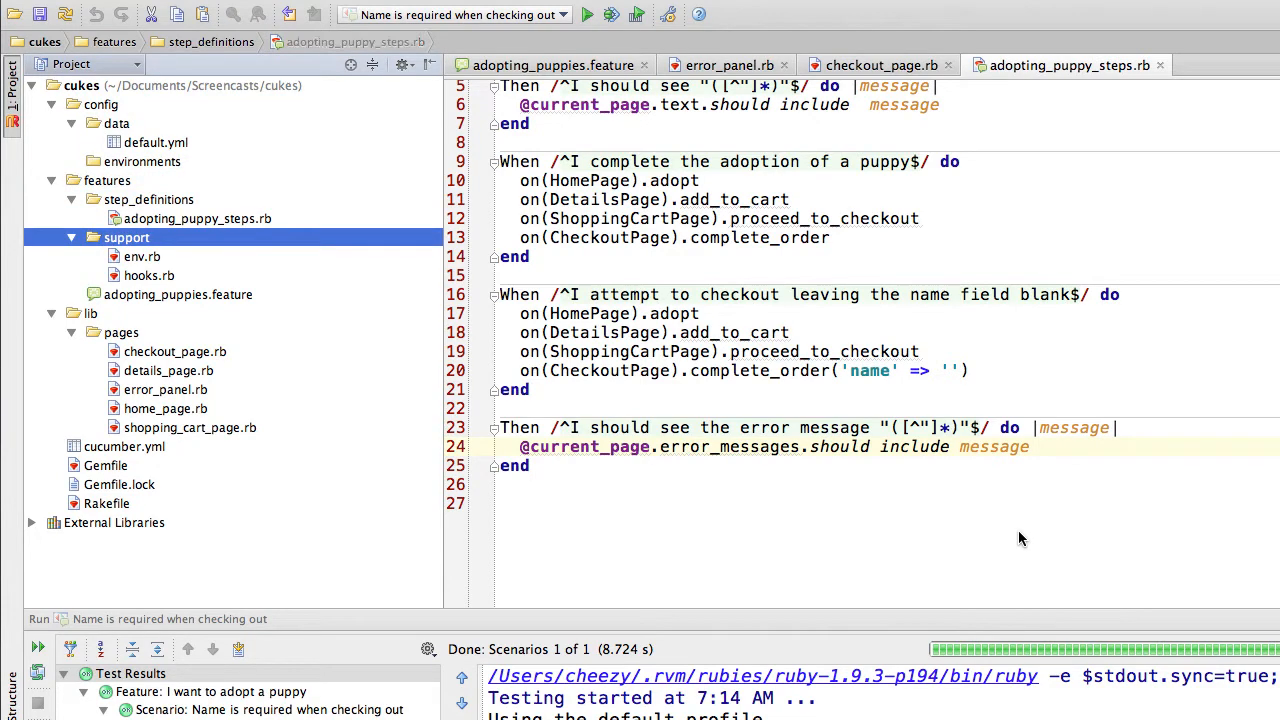
Create a new empty matchers.rb file in the support folder.
right_click(126, 236)
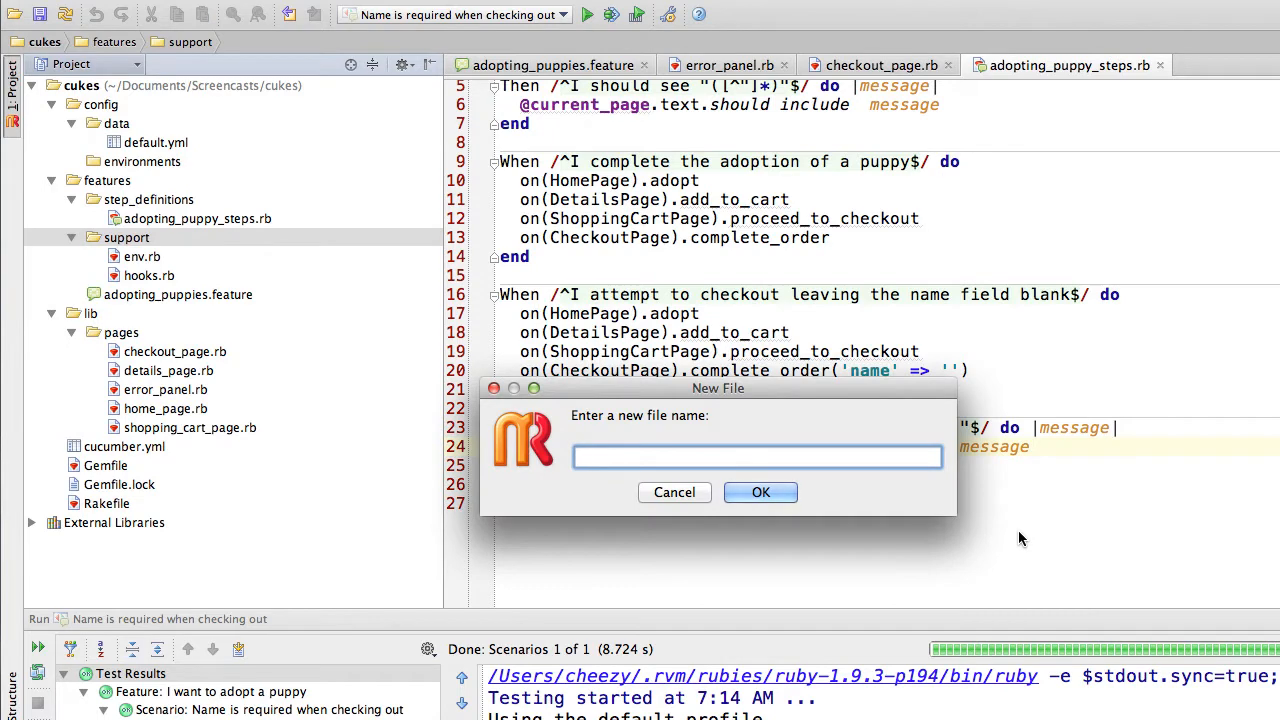
text(matck)
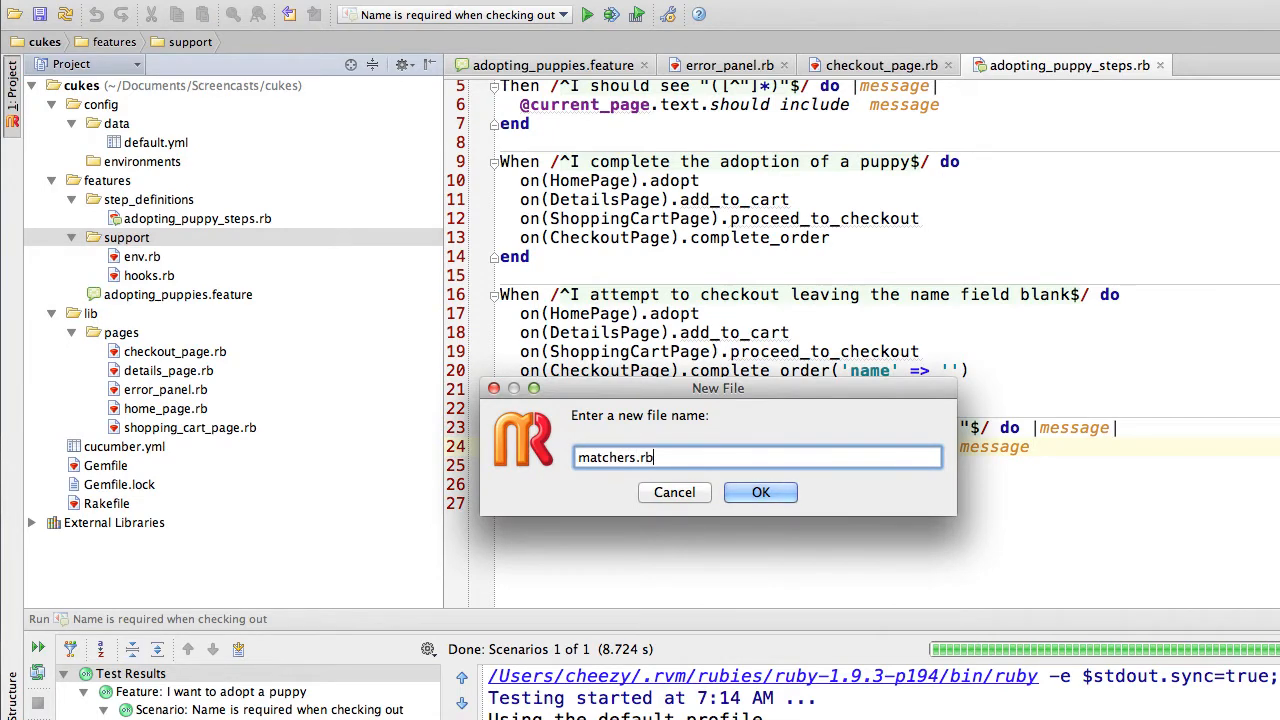
click(760, 492)
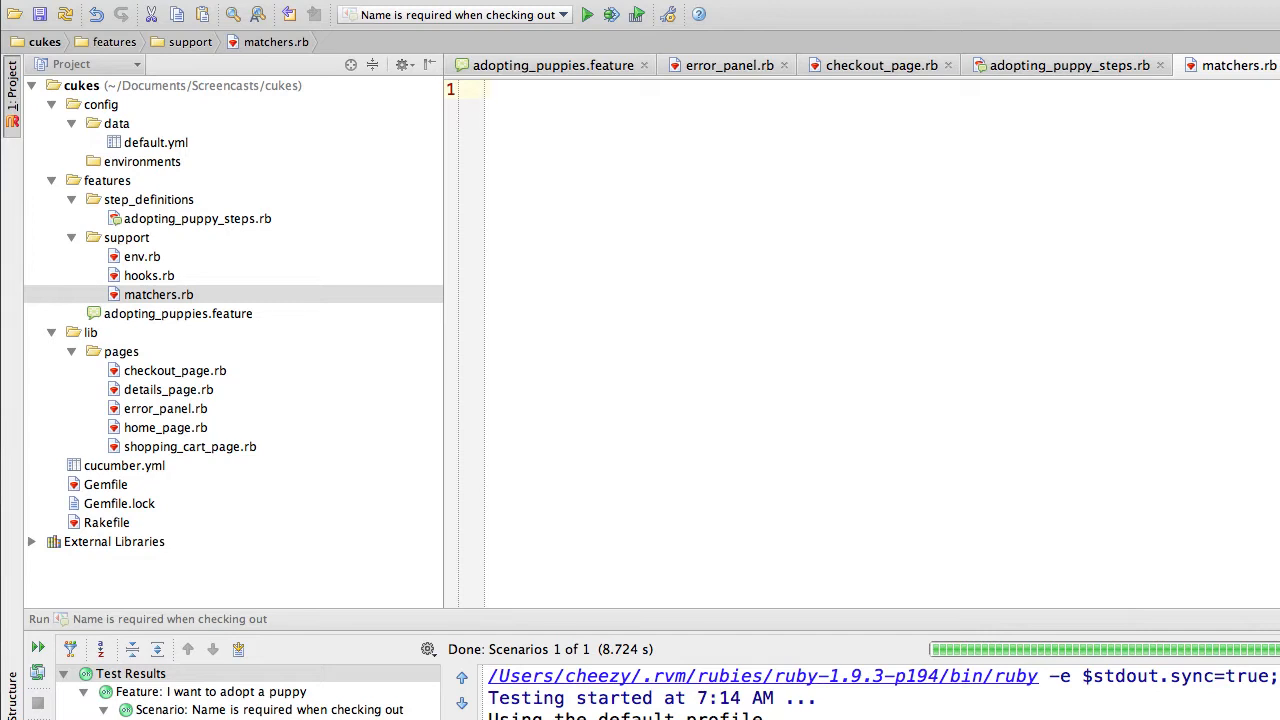
Write RSpec::Matchers.define :have_error_message do |message| ... end in matchers.rb.
text(RSpec)
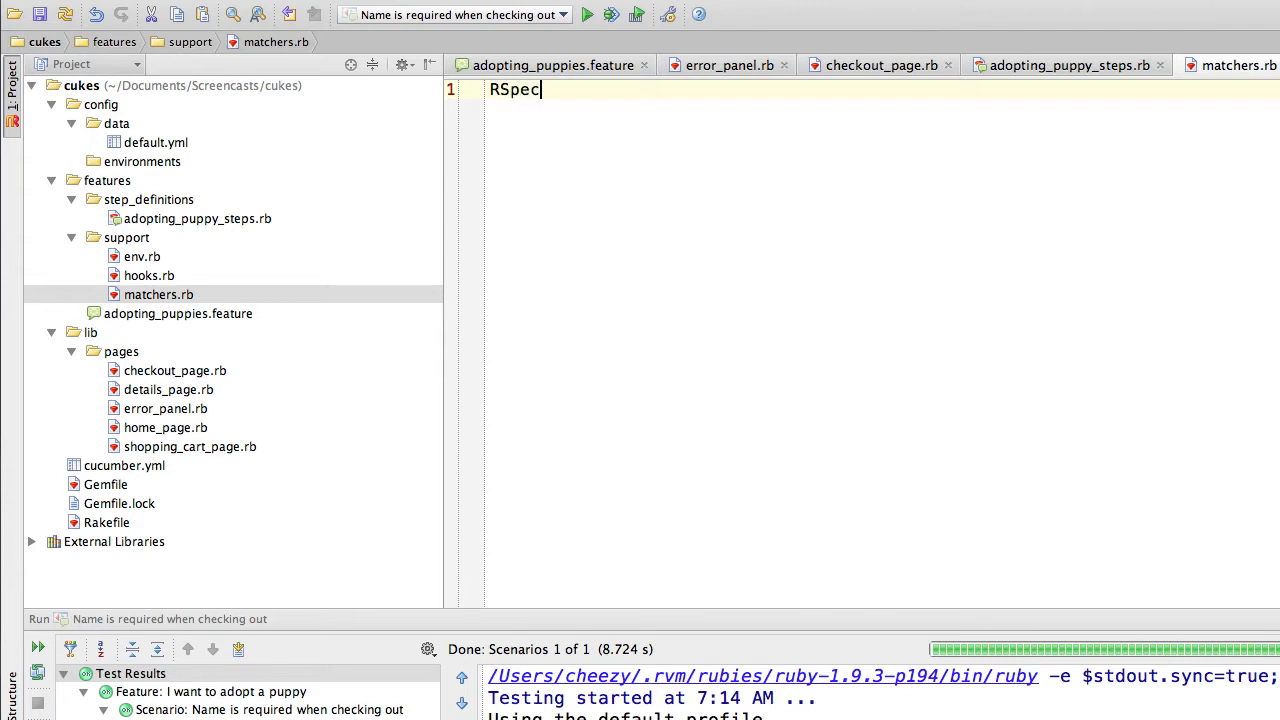
text(::Mat)
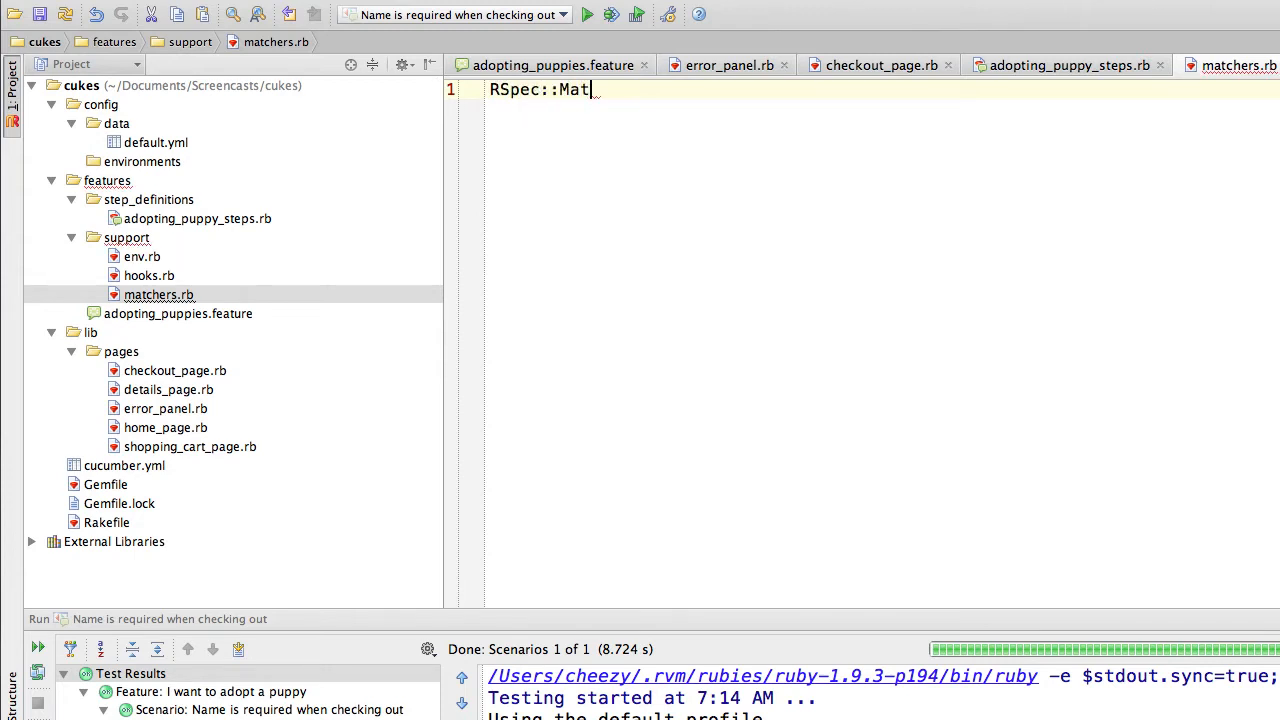
text(chers.d)
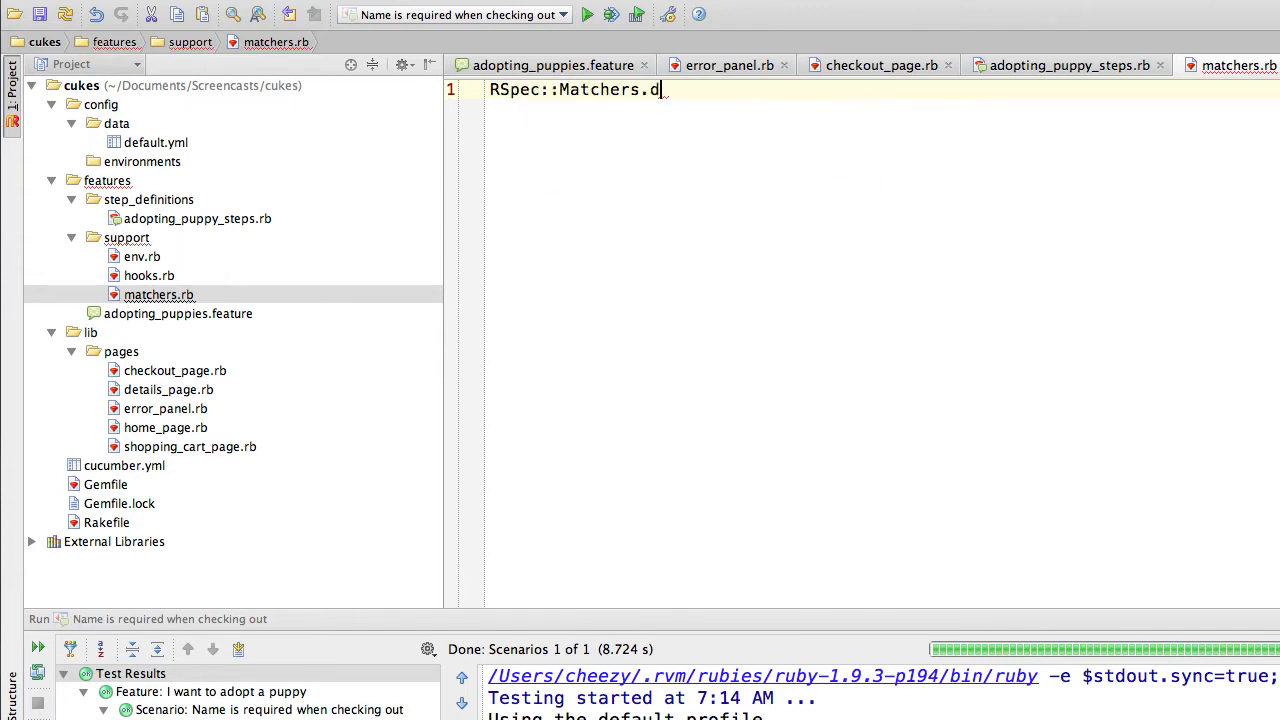
text(efine)
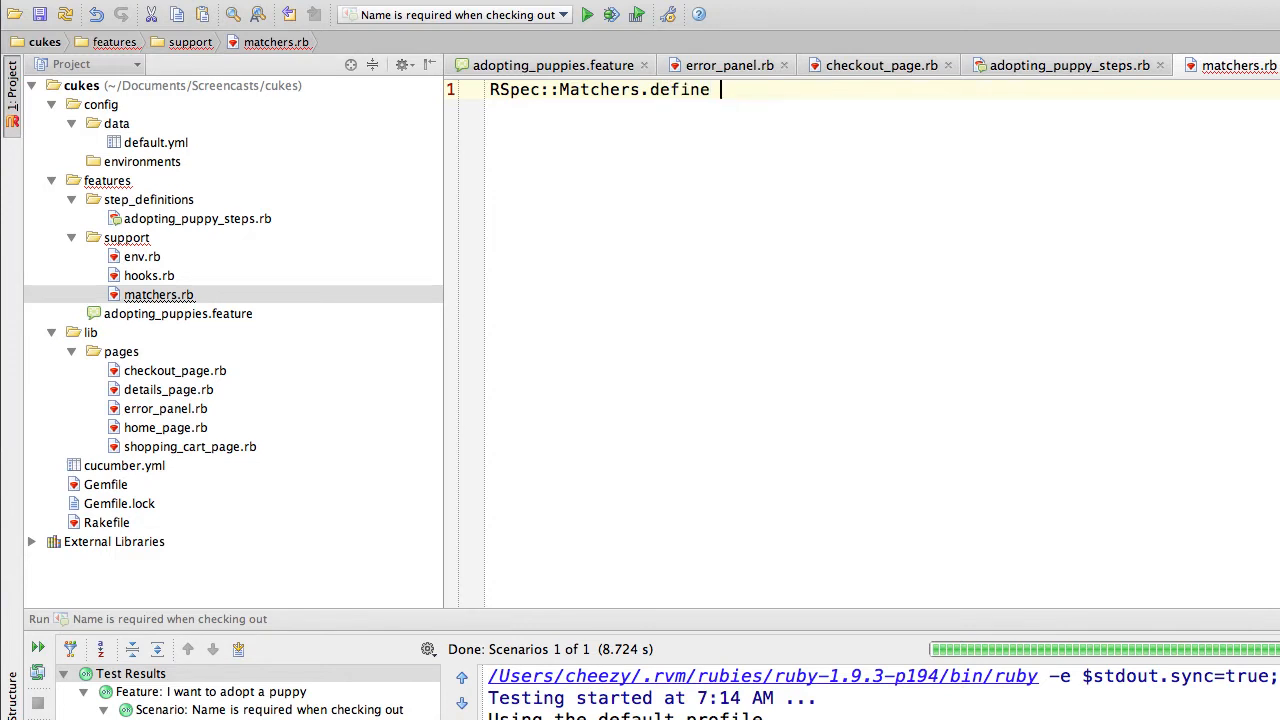
text(:)
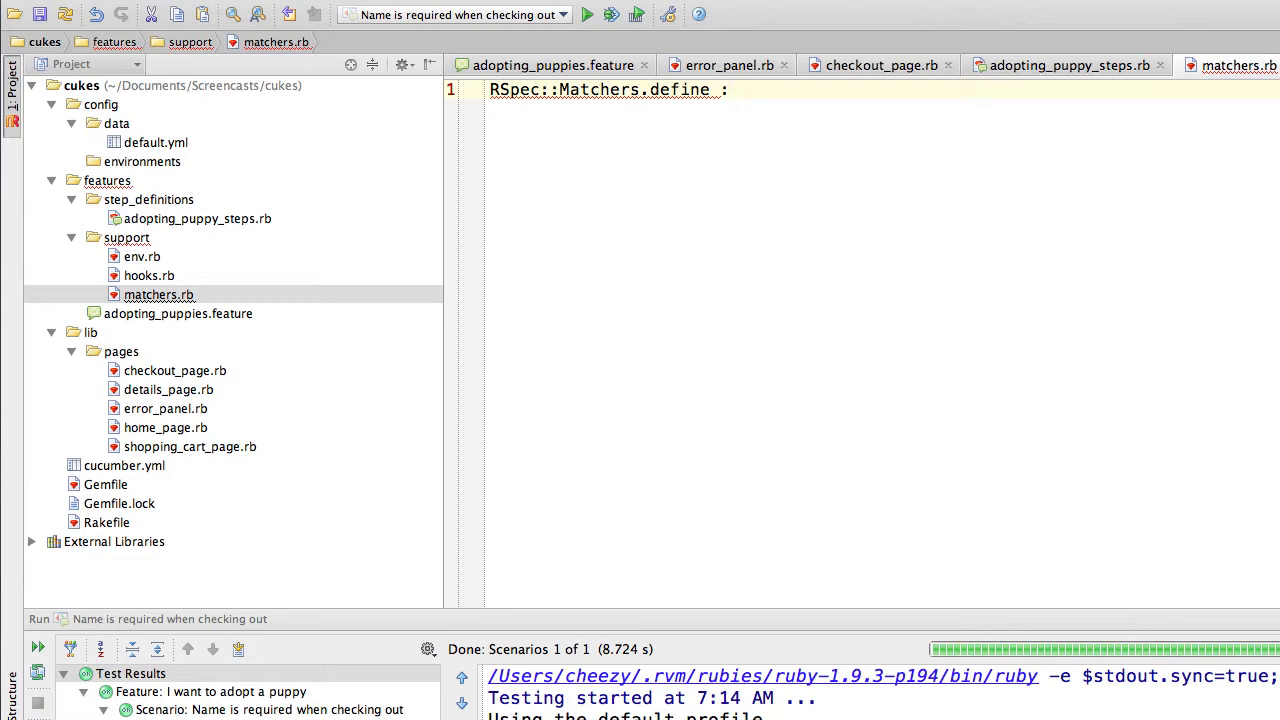
text(:have_e)
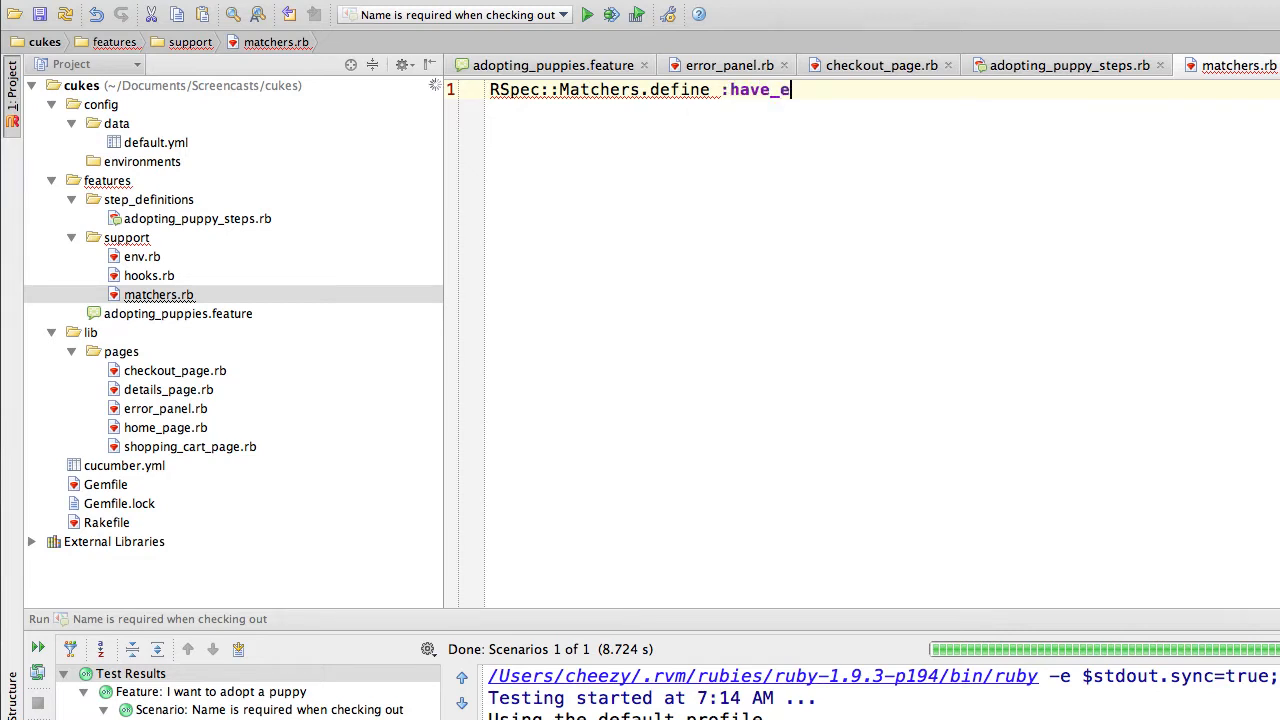
text(rror_message)
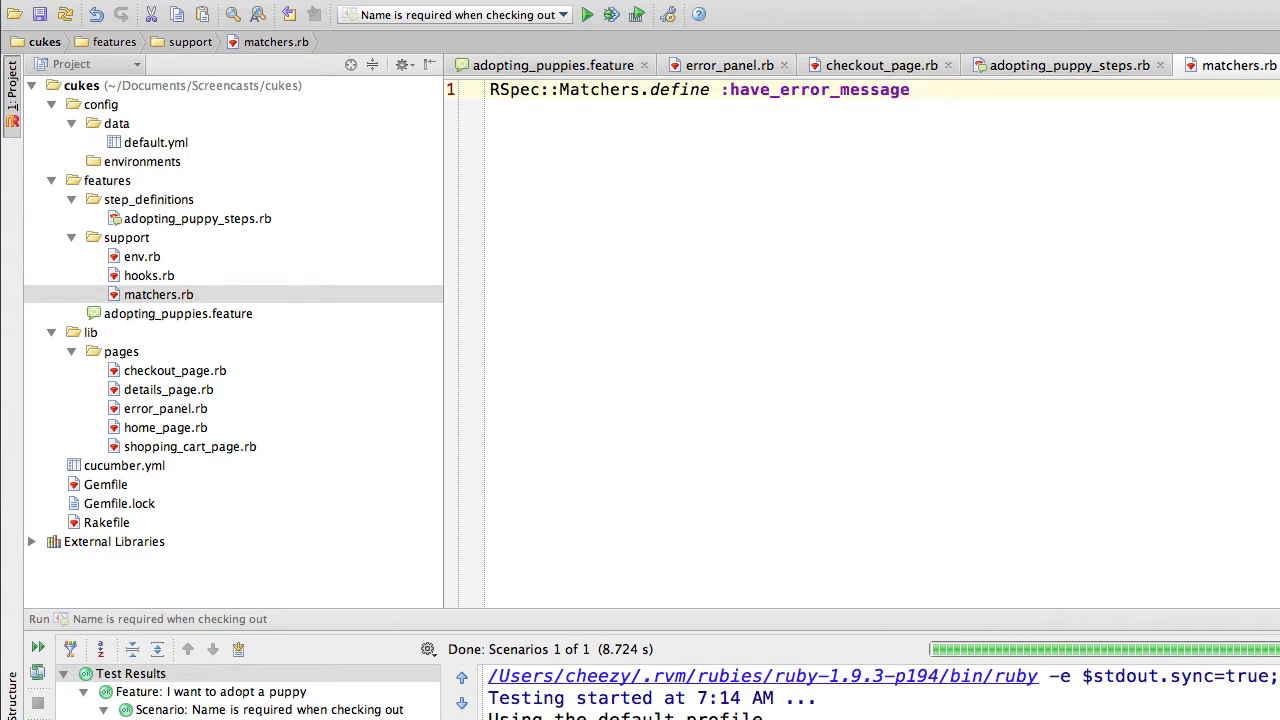
text(doo)
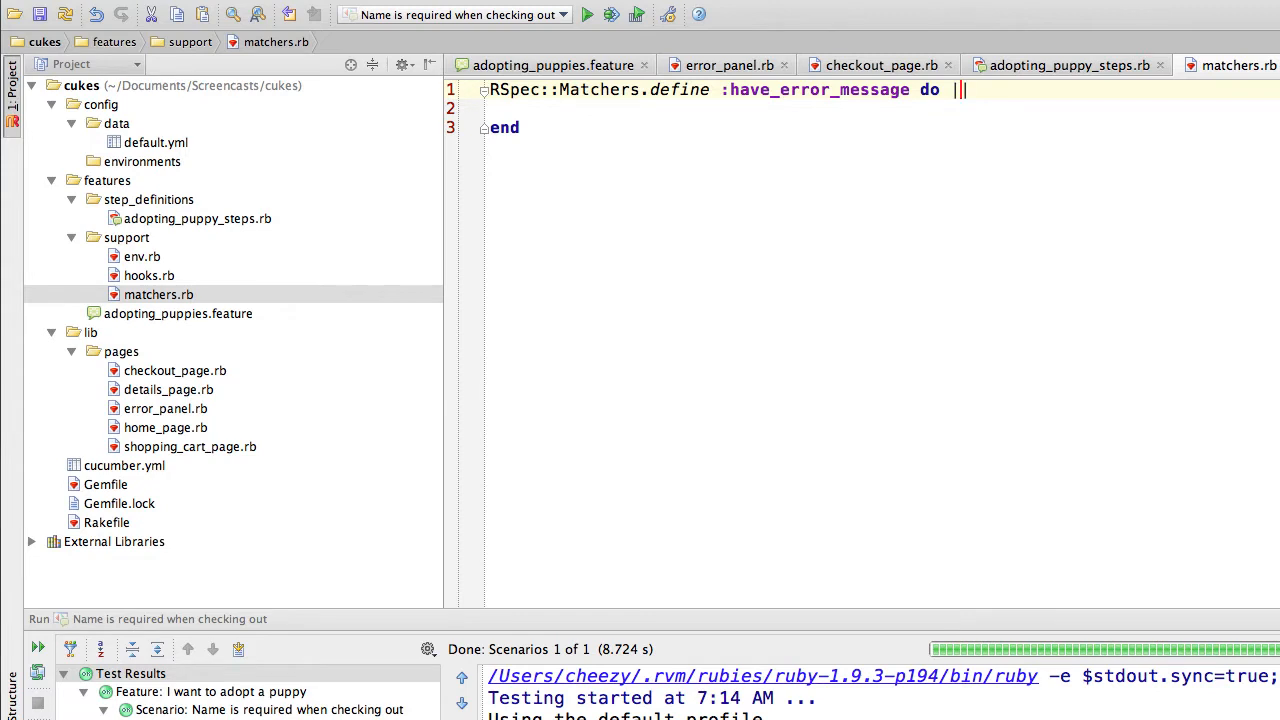
text(message)
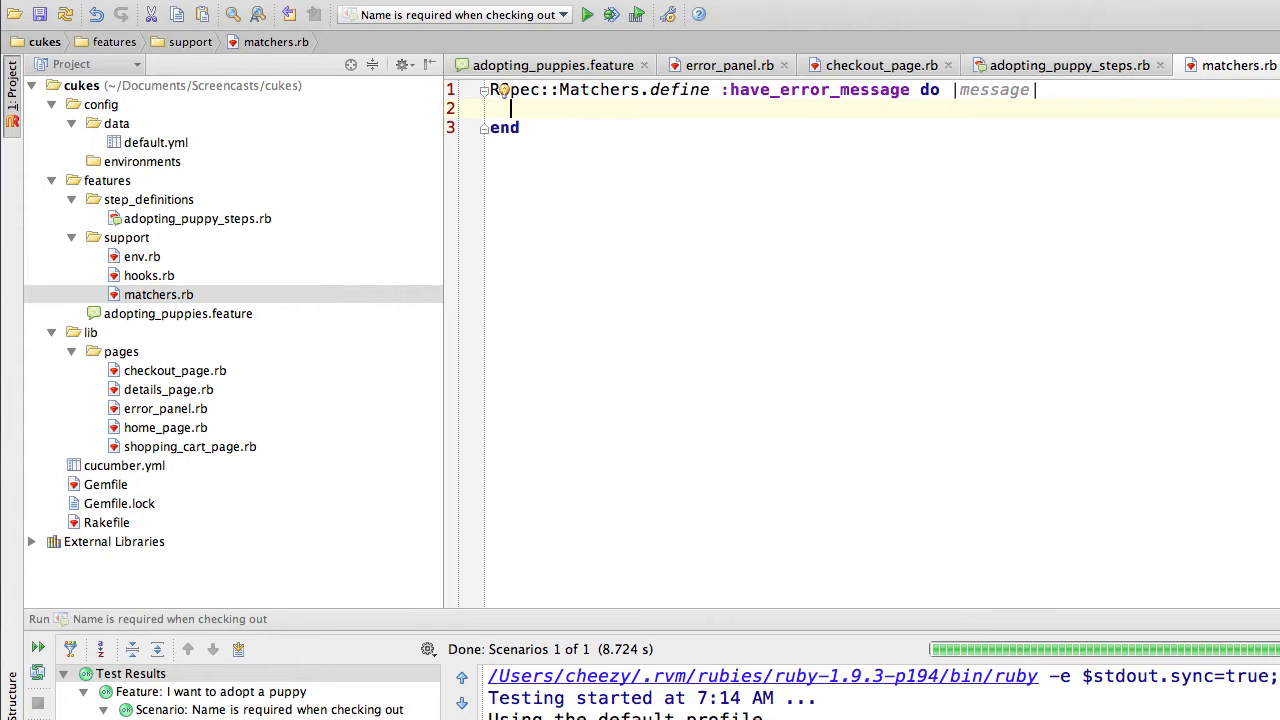
Add a match block checking page.error_messages.include? message inside the matcher.
text(mat)
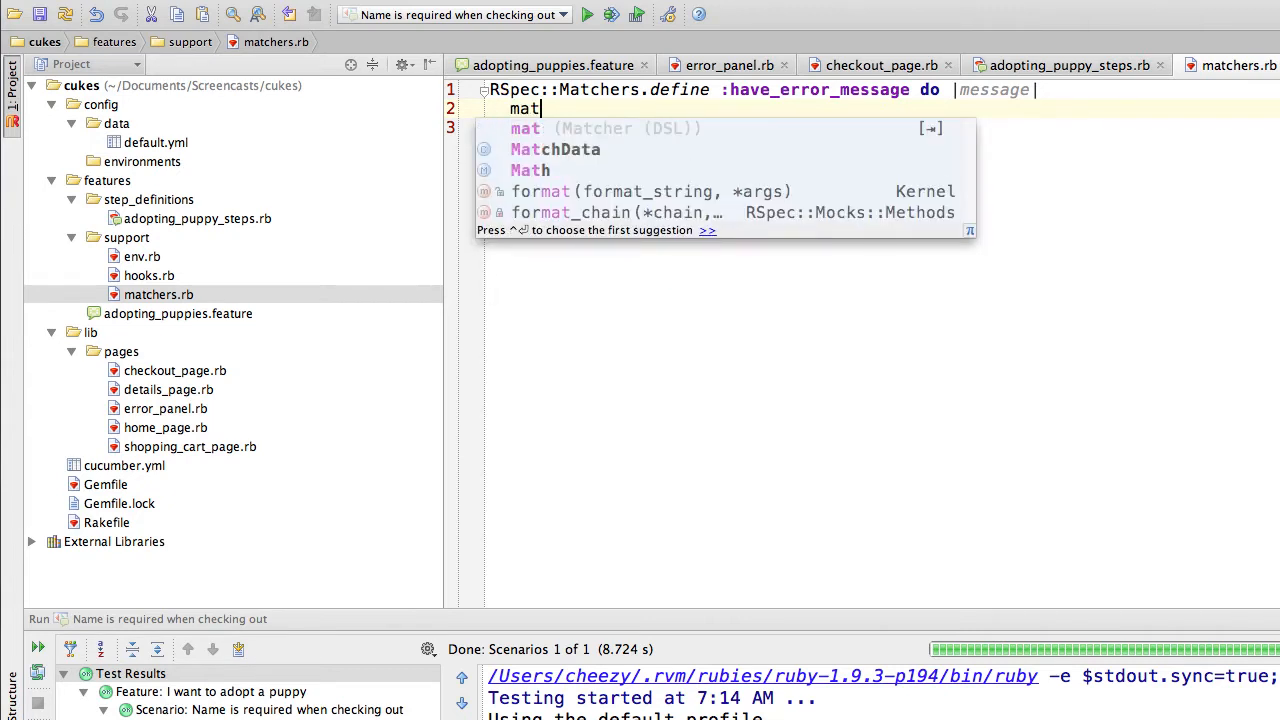
text(ch doo)
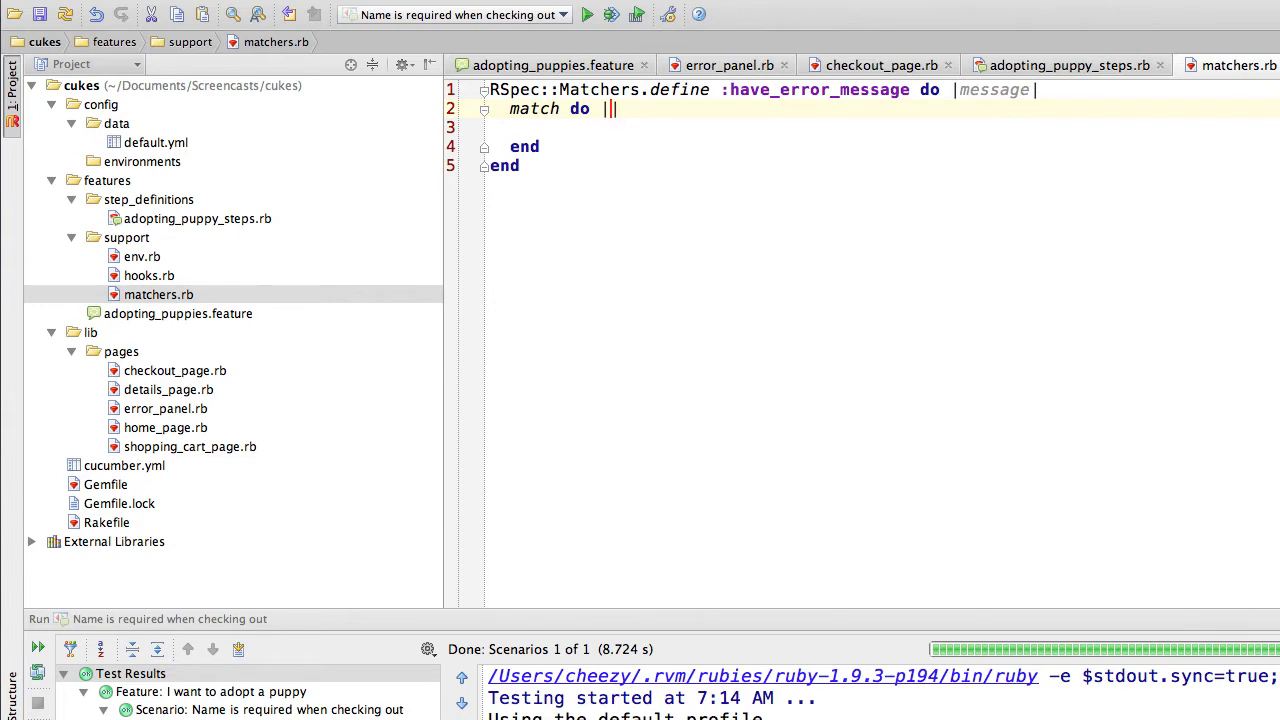
text(page)
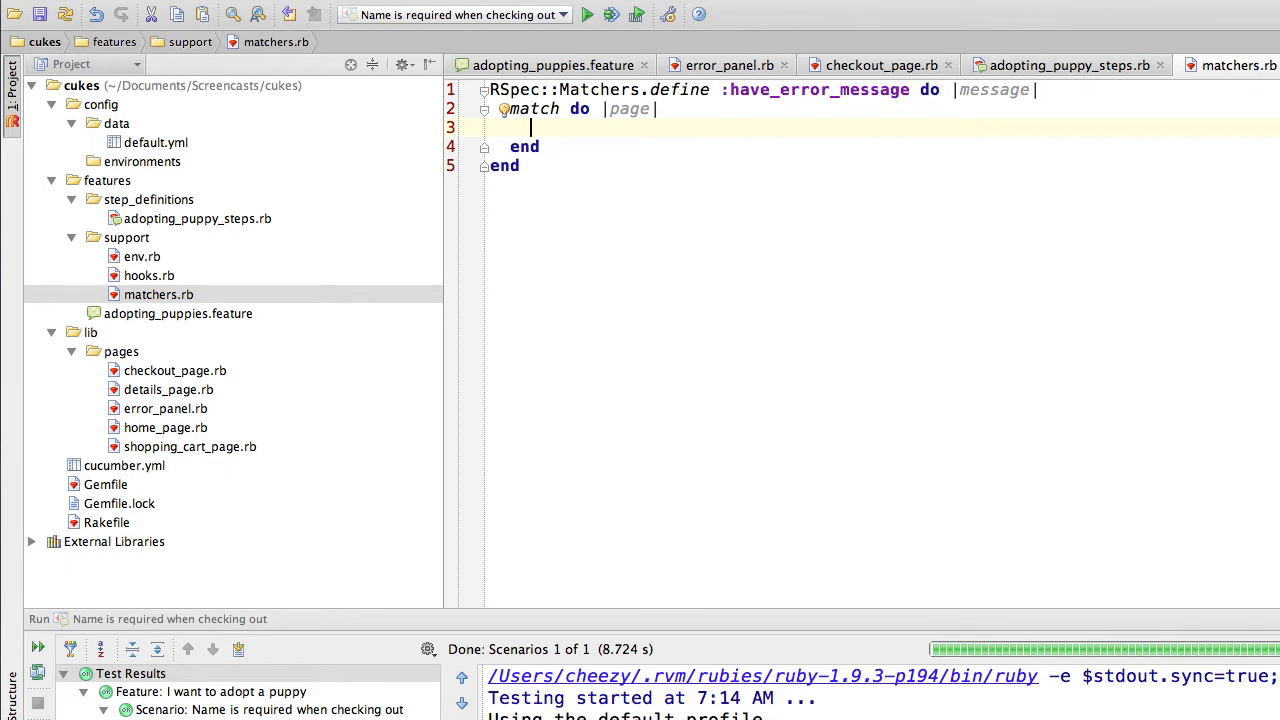
text(p)
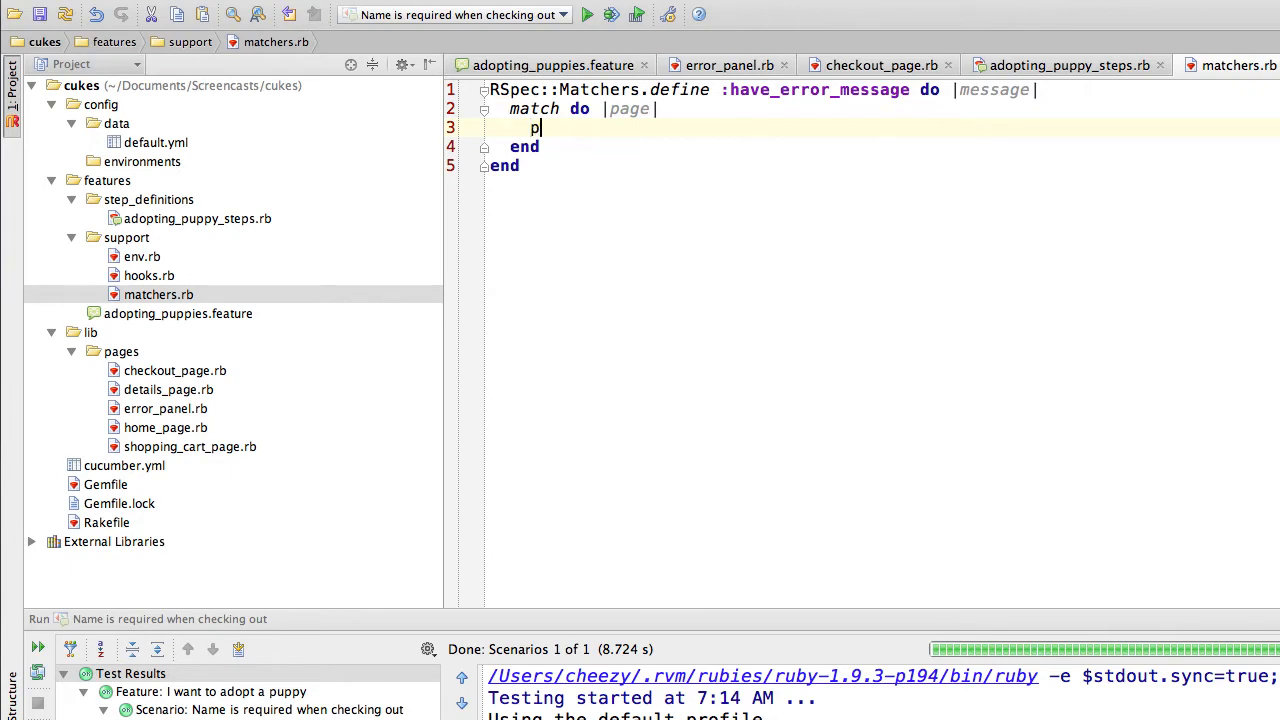
text(age.error_m)
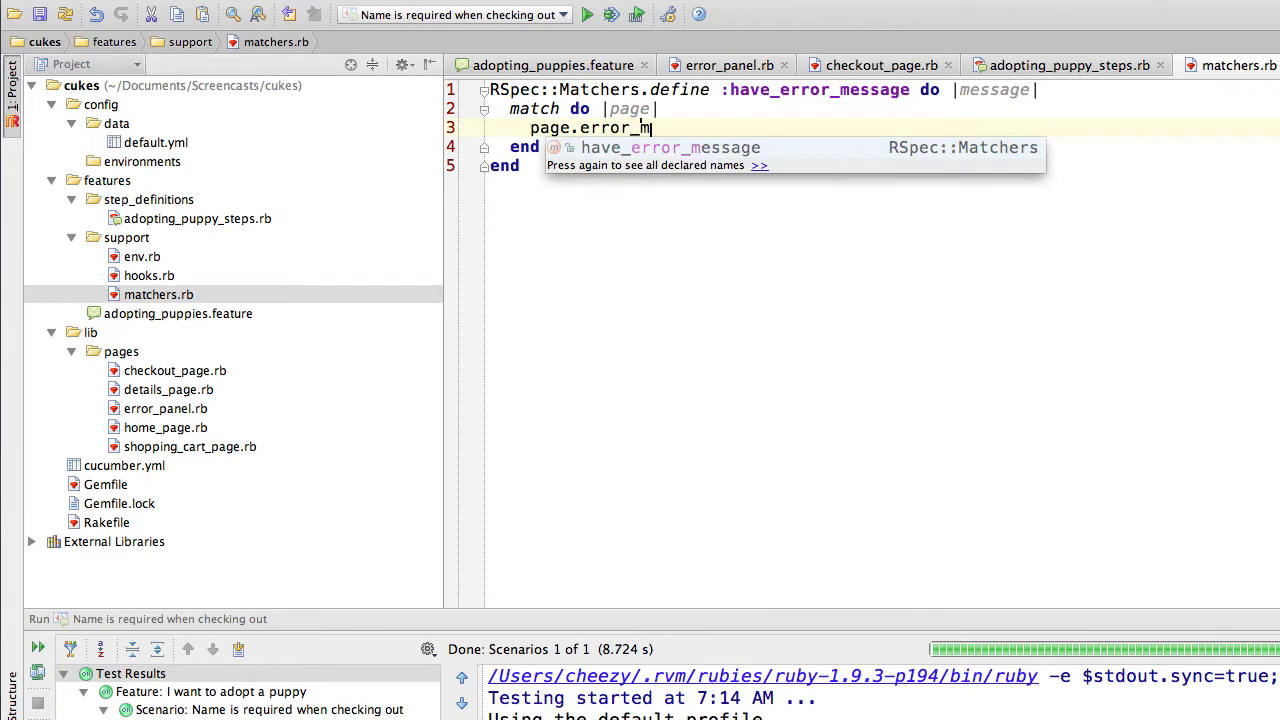
text(essages.)
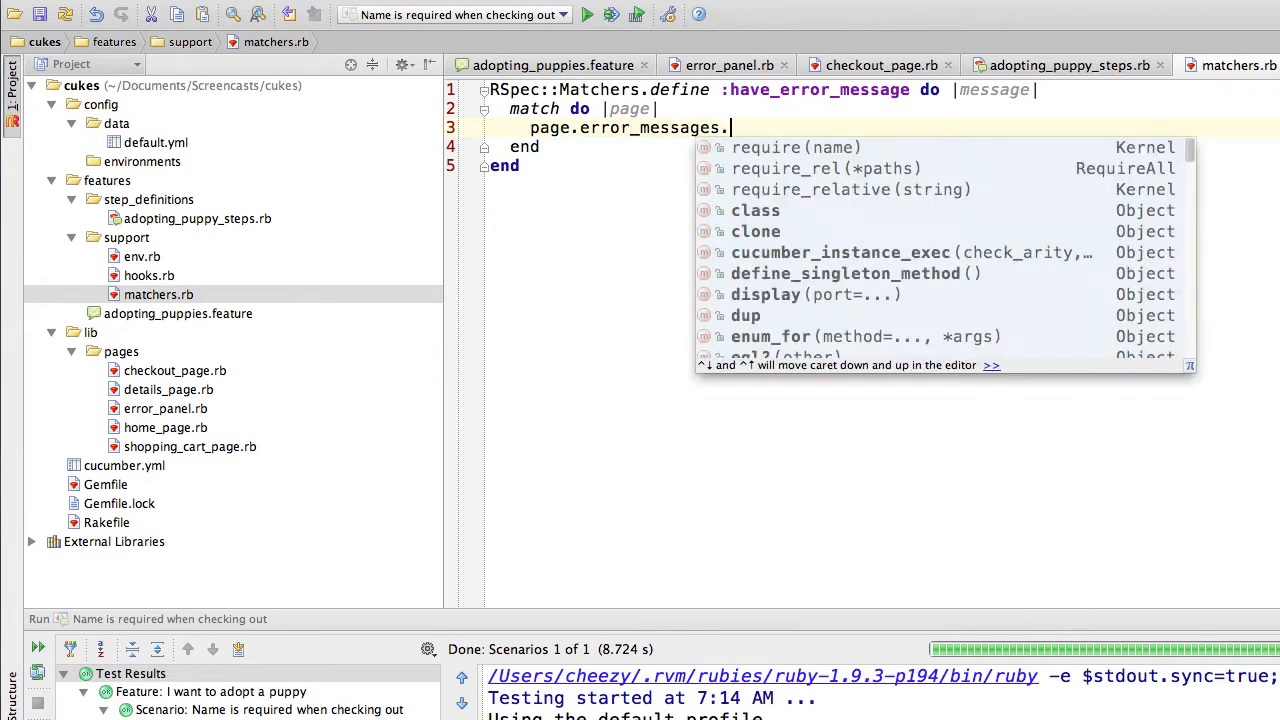
text(include? mes)
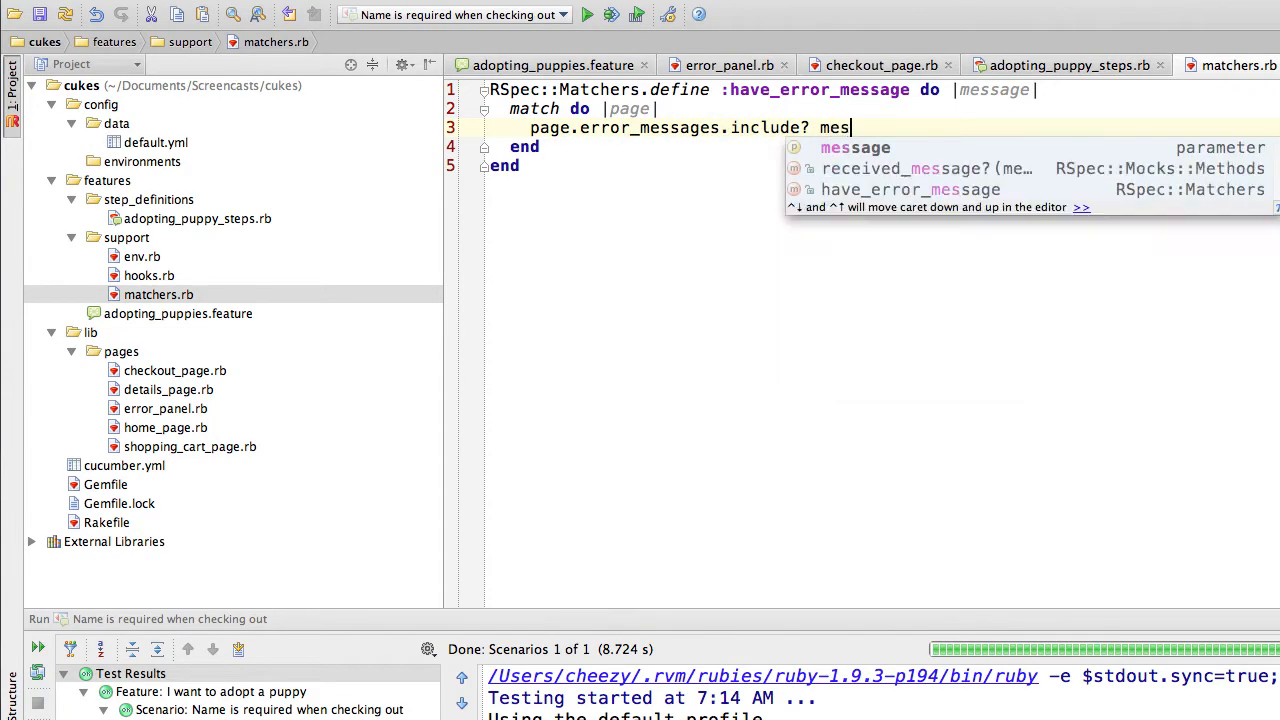
text(sage)
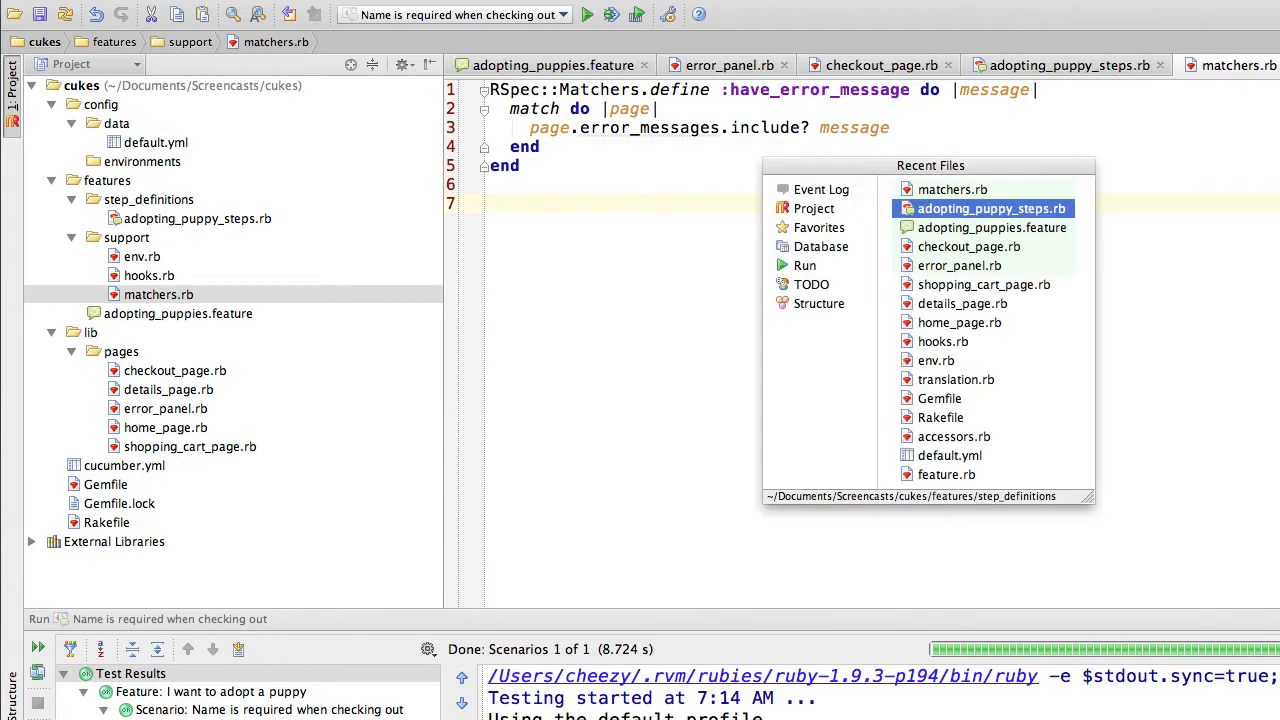
click(992, 208)
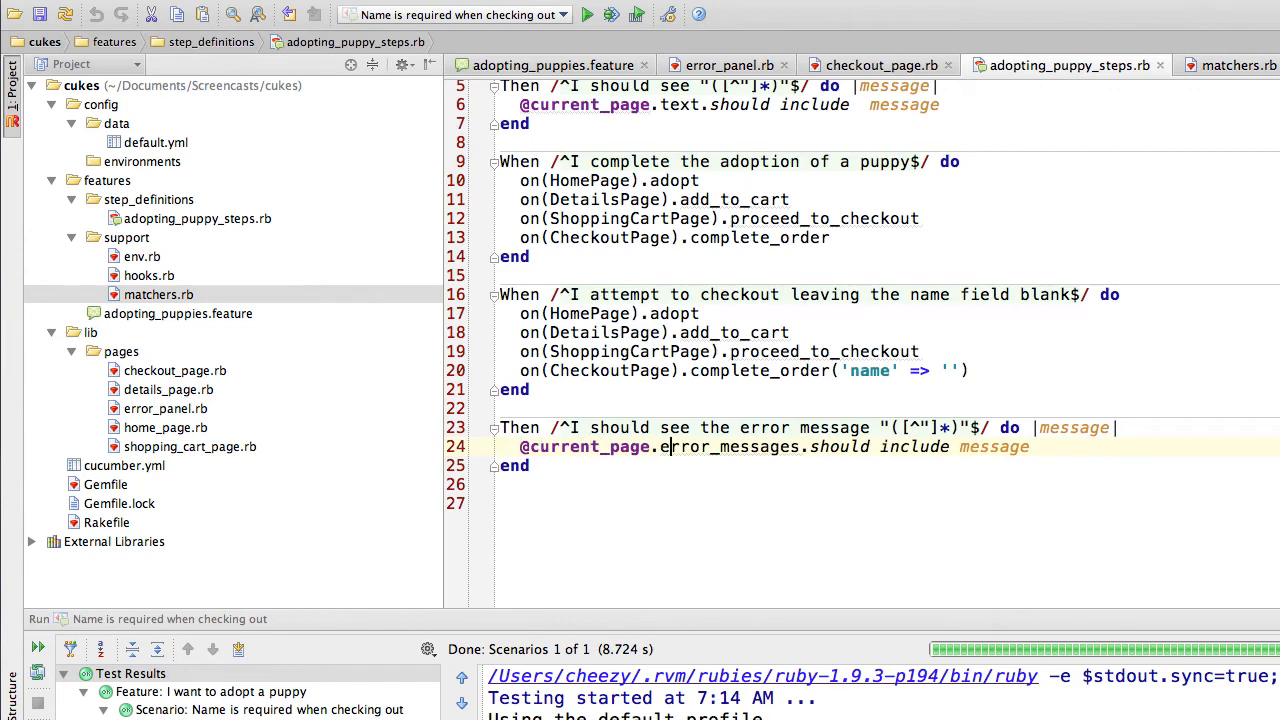
double_click(684, 446)
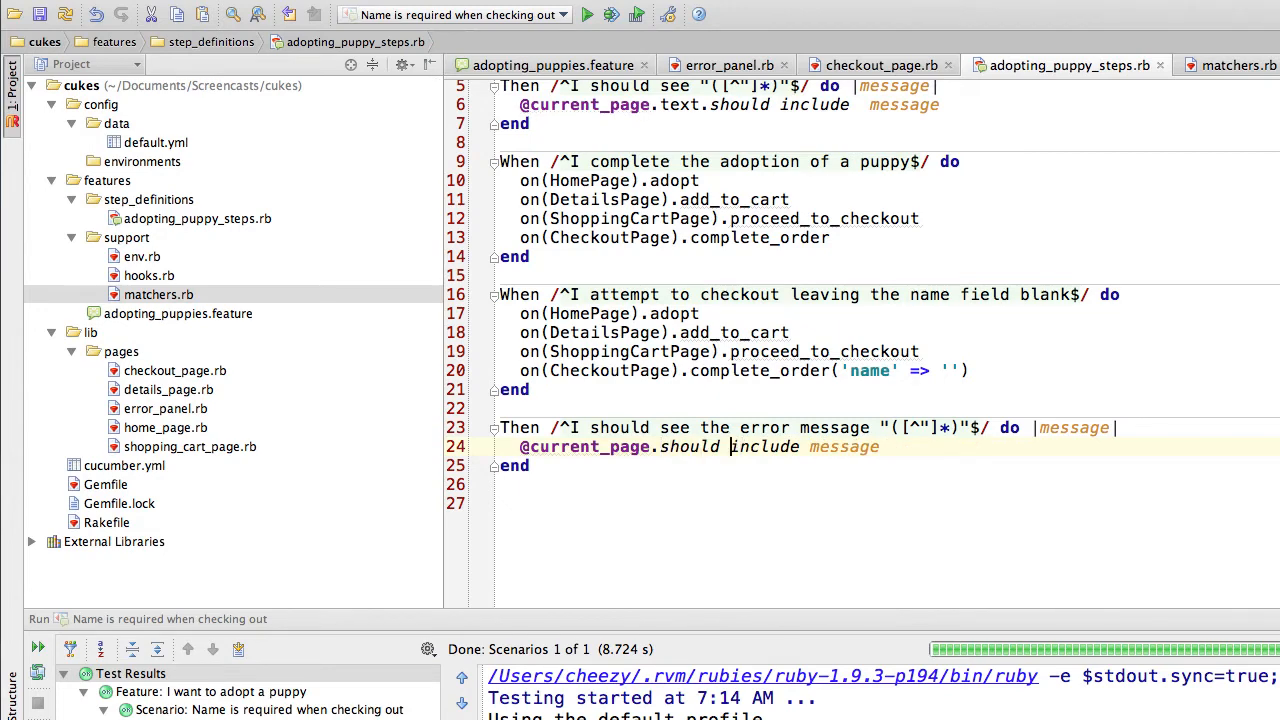
double_click(762, 446)
text(hav)
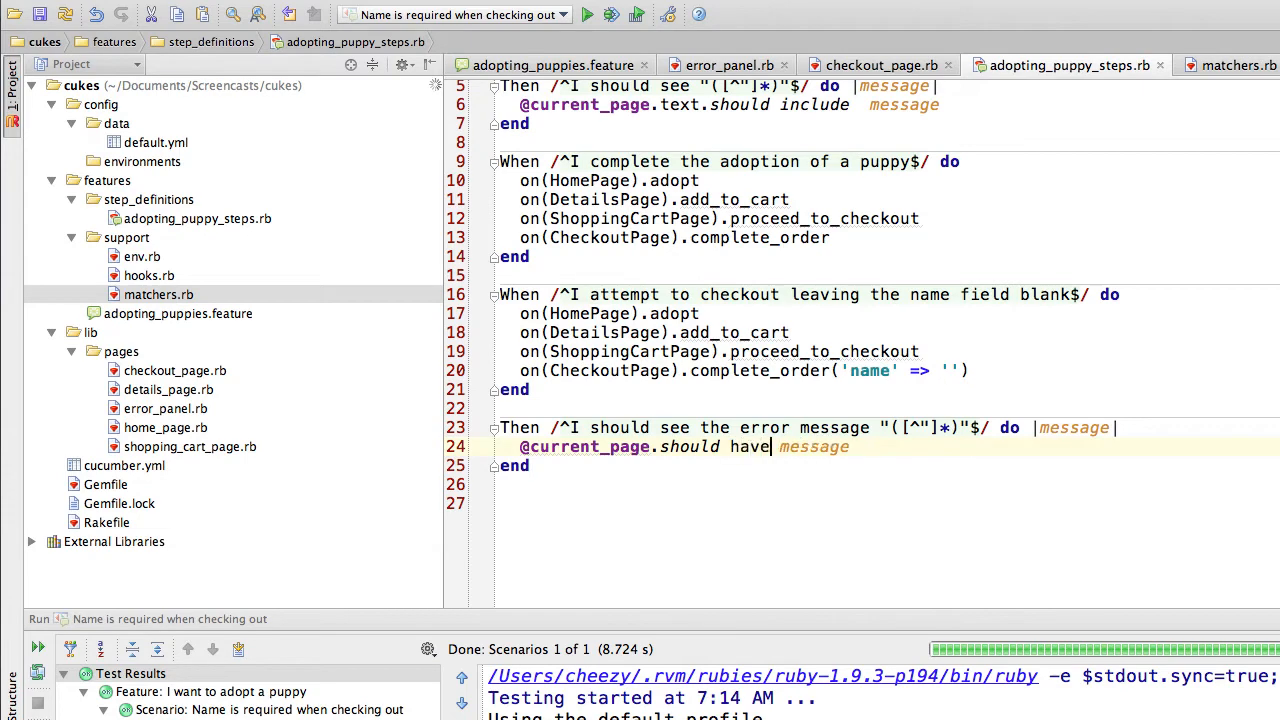
text(_error_)
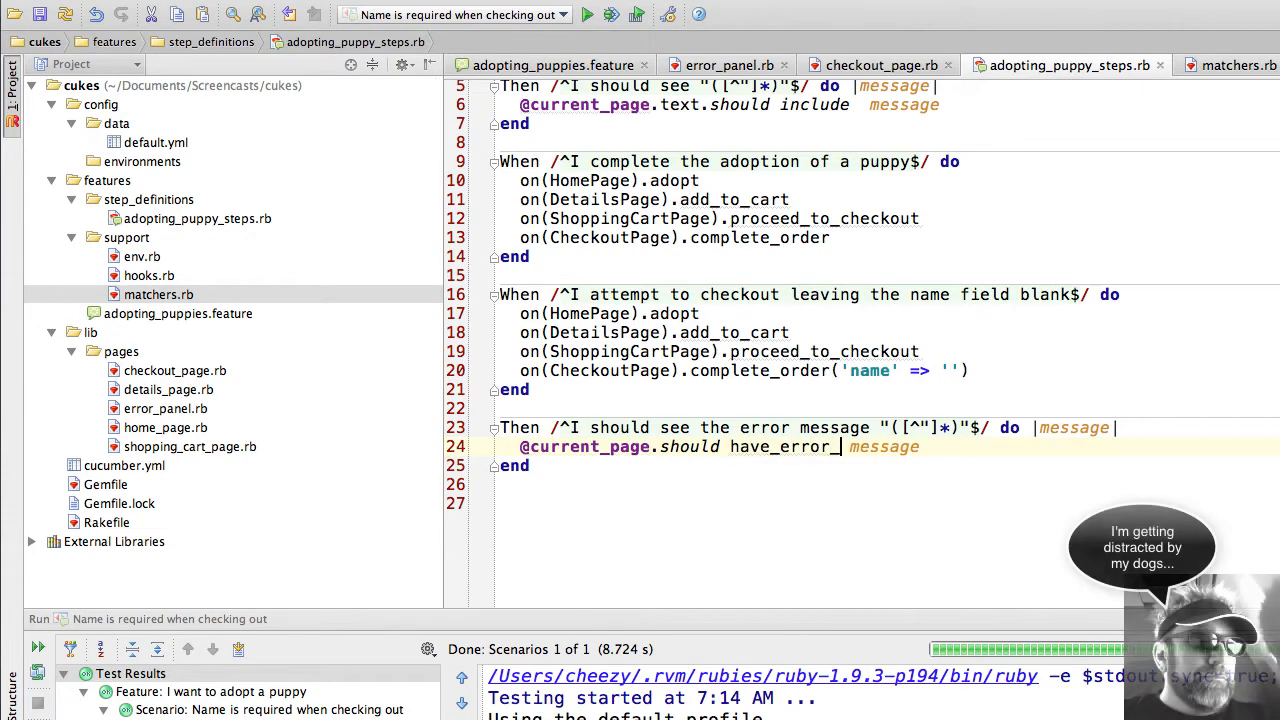
text(mes)
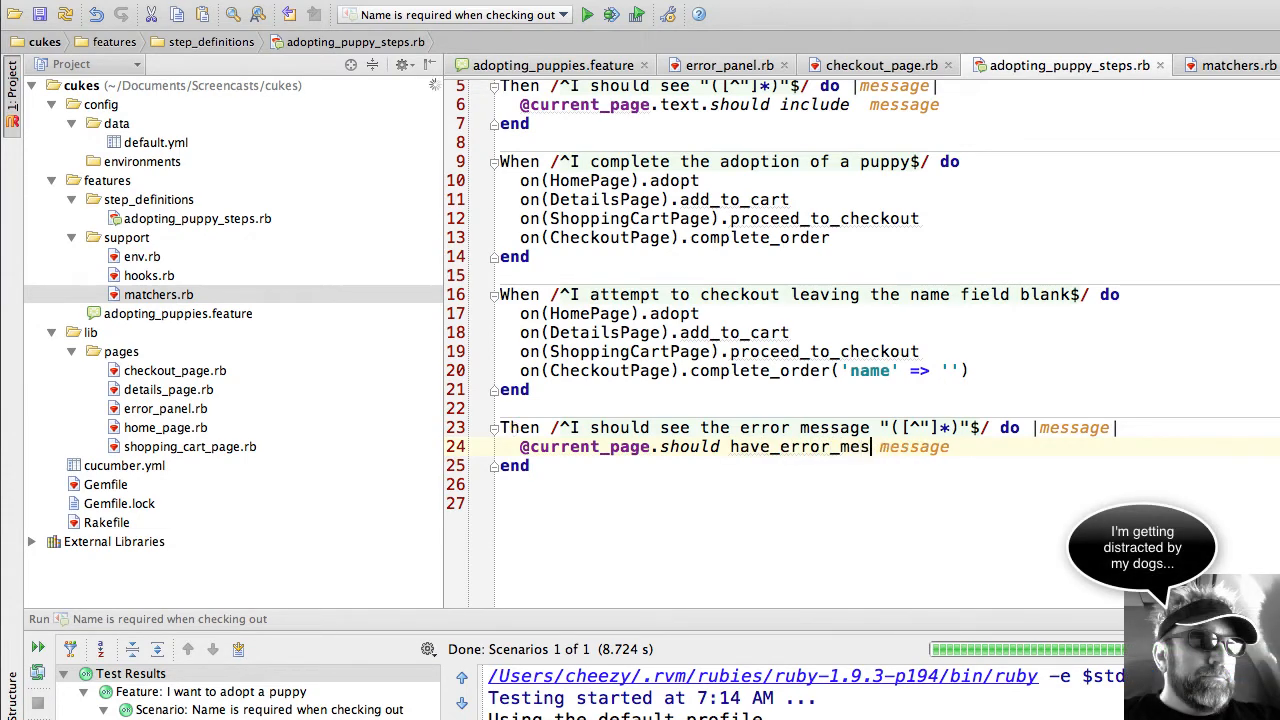
text(sage)
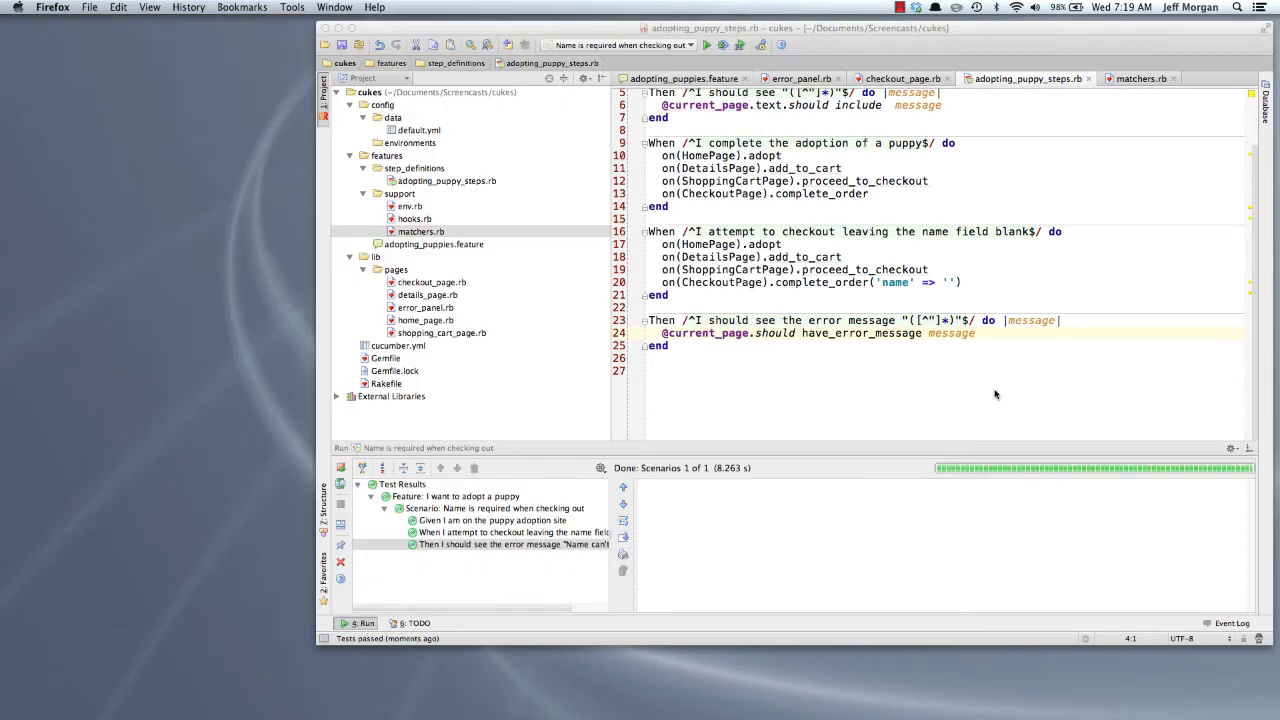
Bring RubyMine forward and show the adopting_puppies.feature file.
click(706, 44)
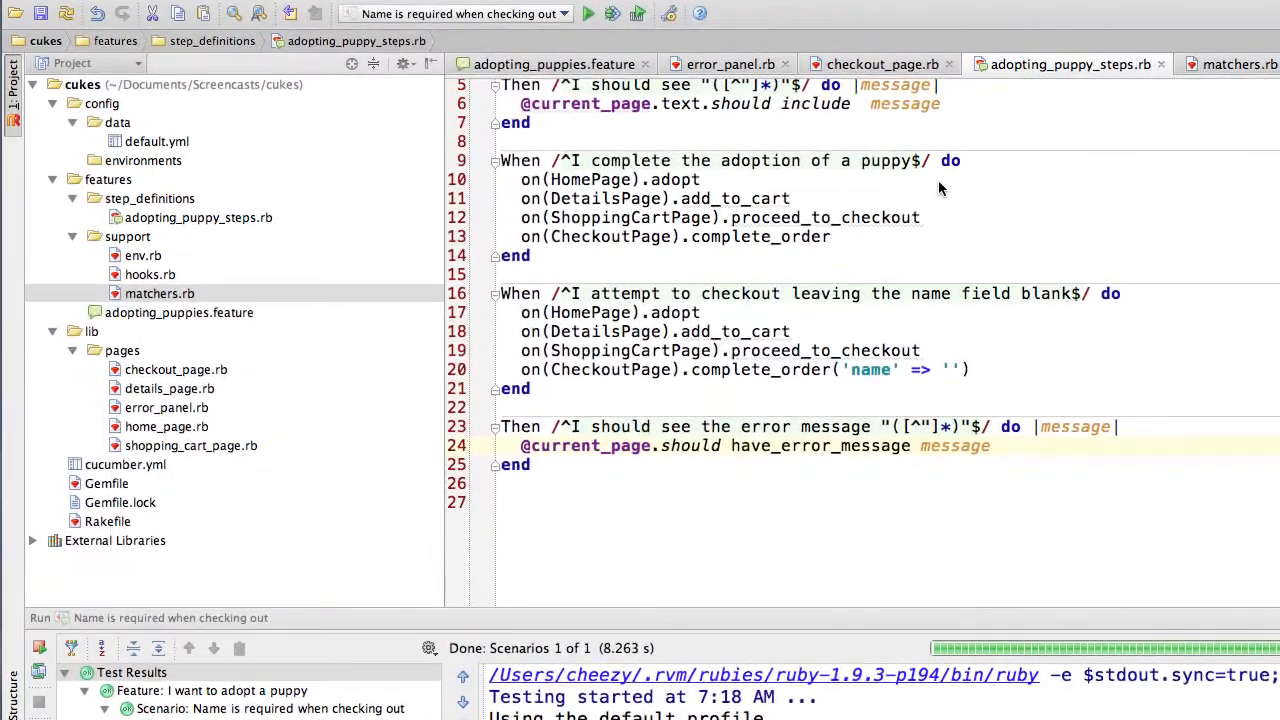
click(552, 64)
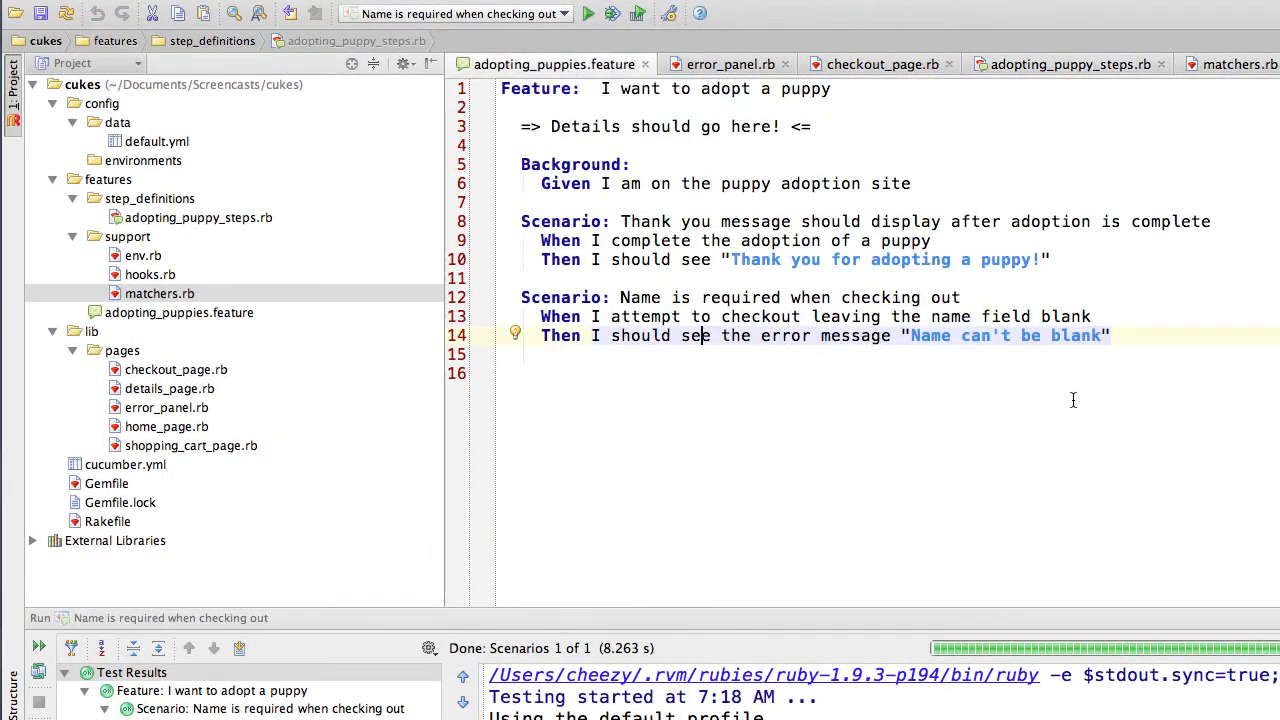
Change the expected text to "Name can't be a banana", rerun the scenario to see it fail, and return to matchers.rb.
double_click(1076, 336)
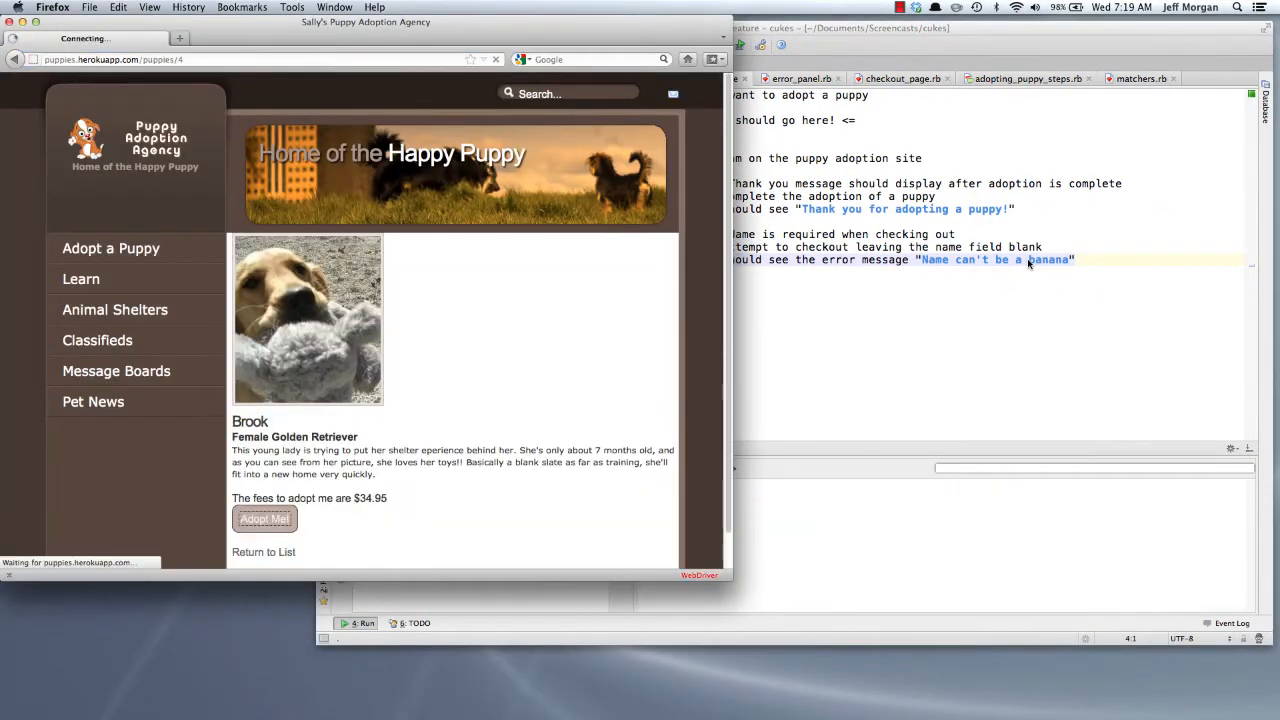
click(264, 518)
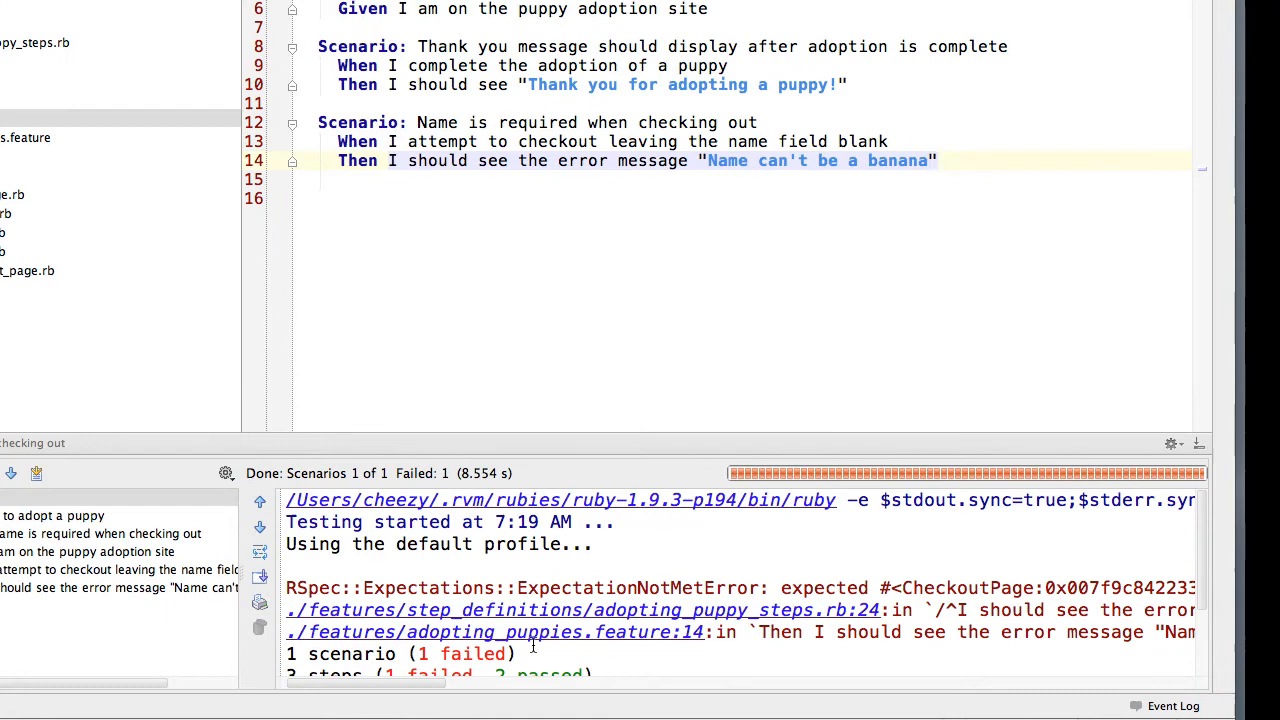
scroll(right, 3)
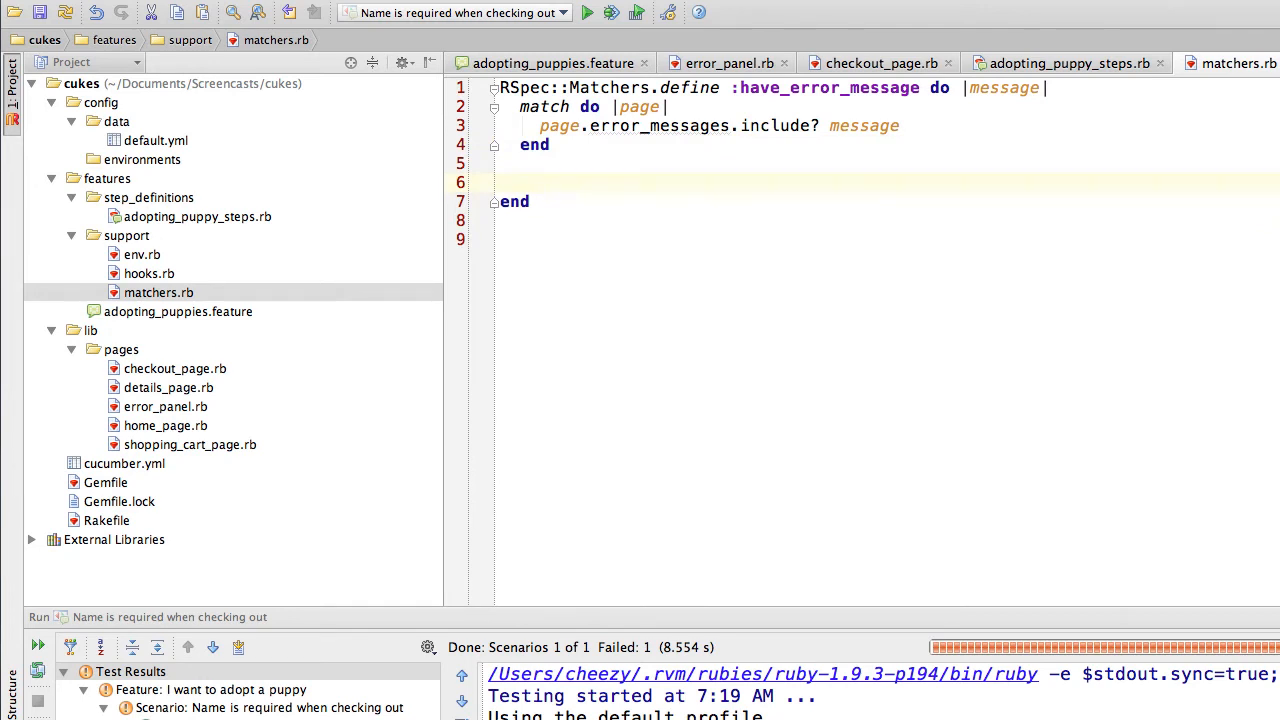
Start a failure_message_for_should do |page| block in the matcher.
text(f)
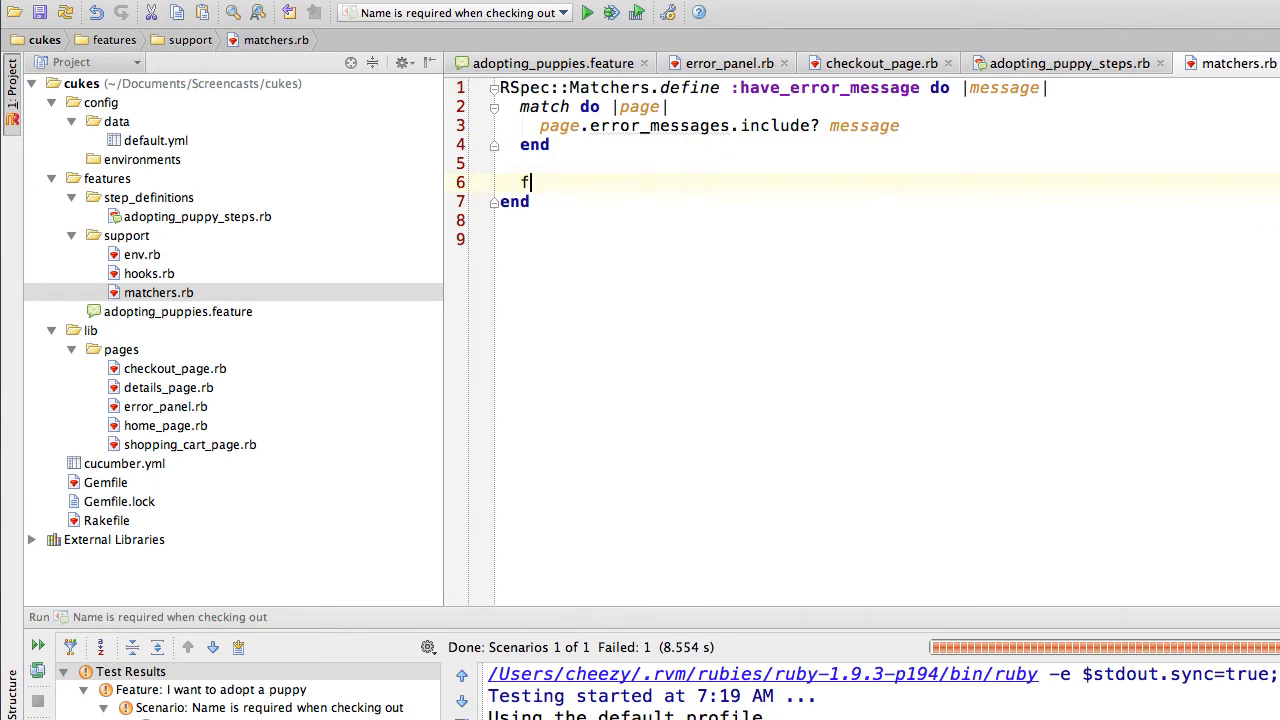
text(ailure_m)
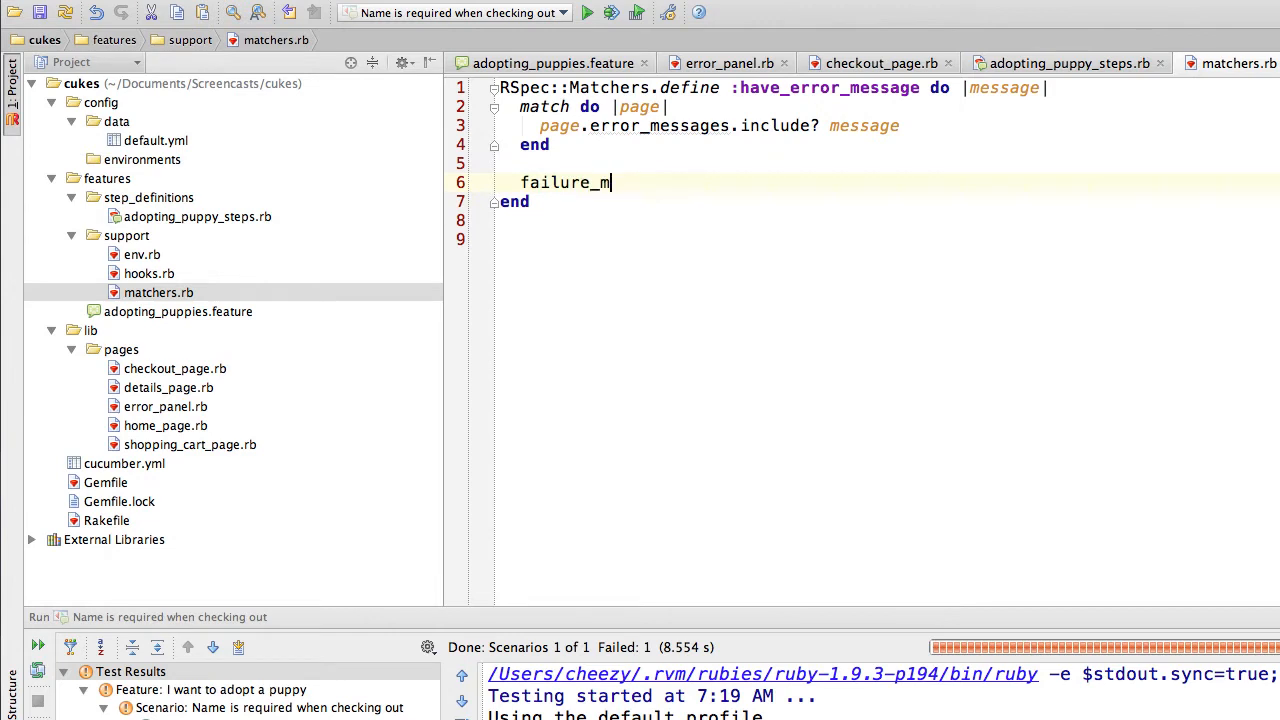
text(essage_for_sh)
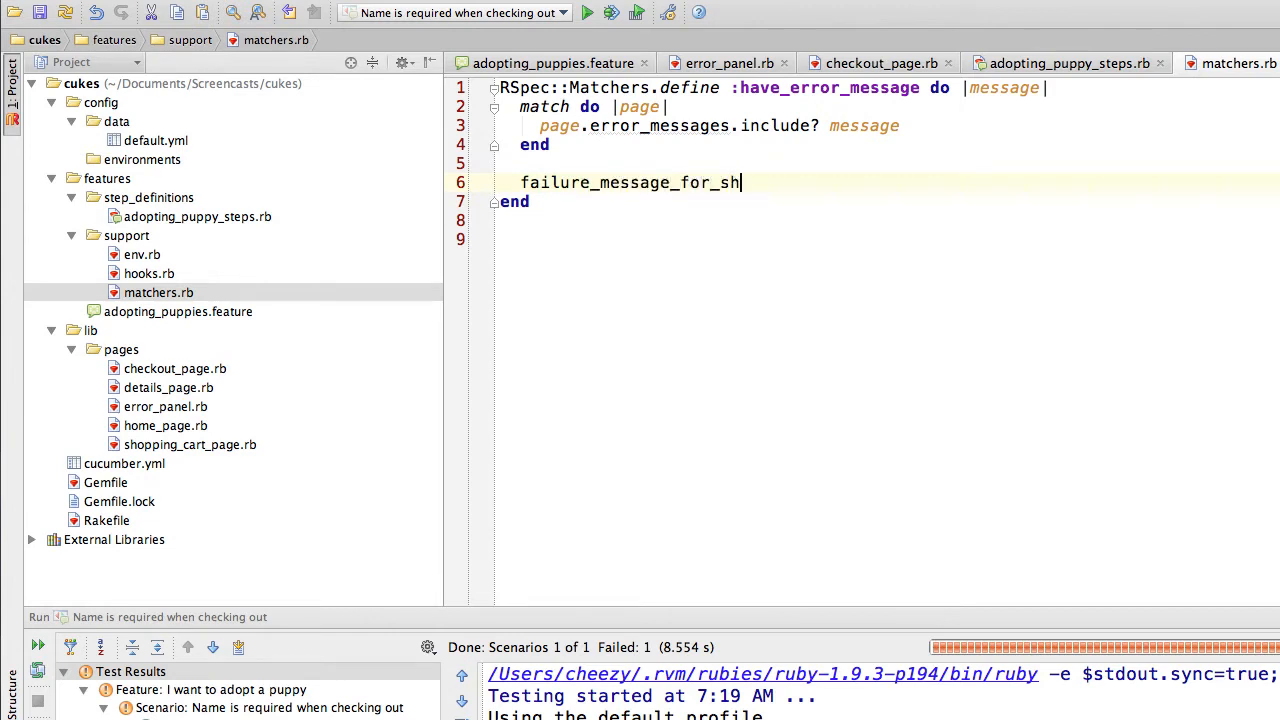
text(ould)
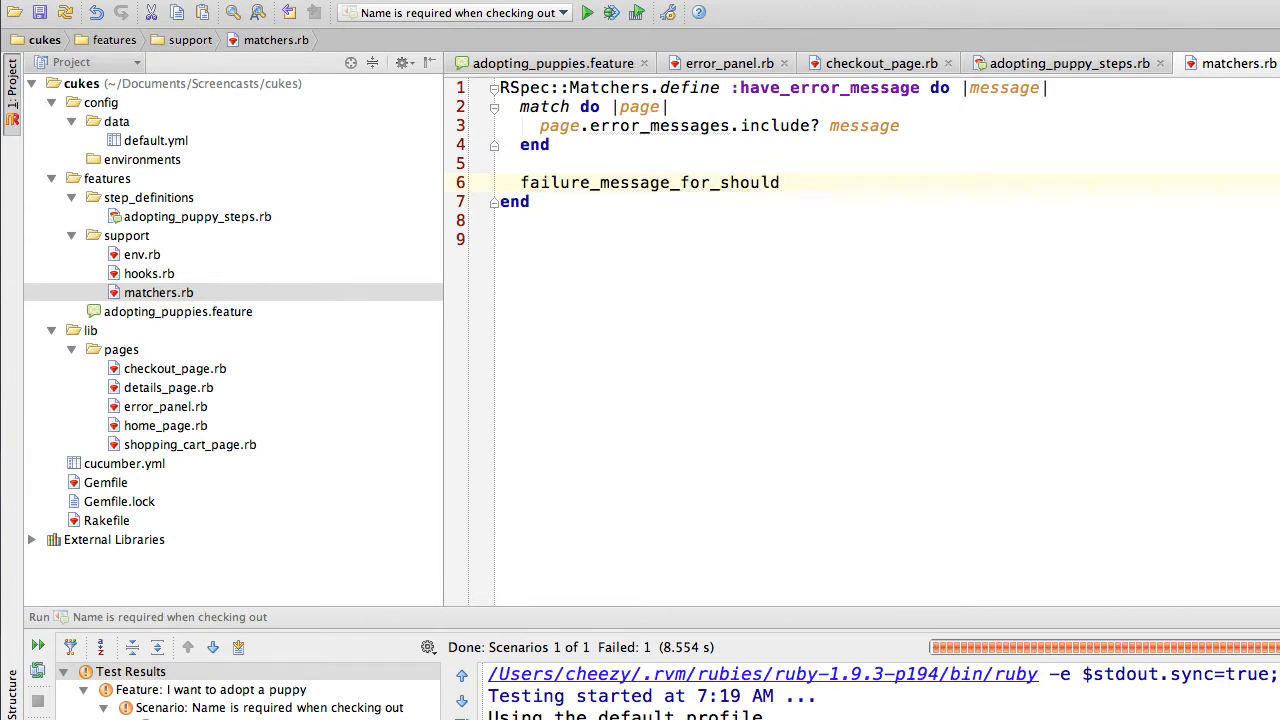
text(do |page|)
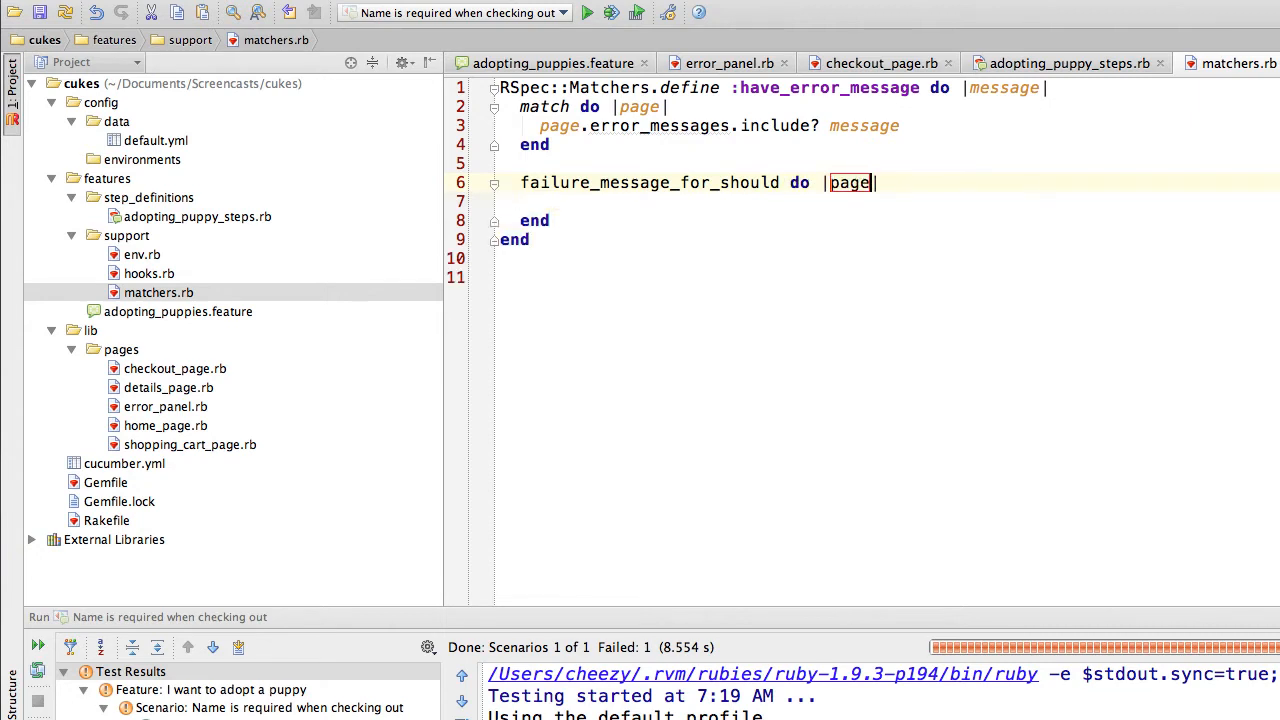
key(enter)
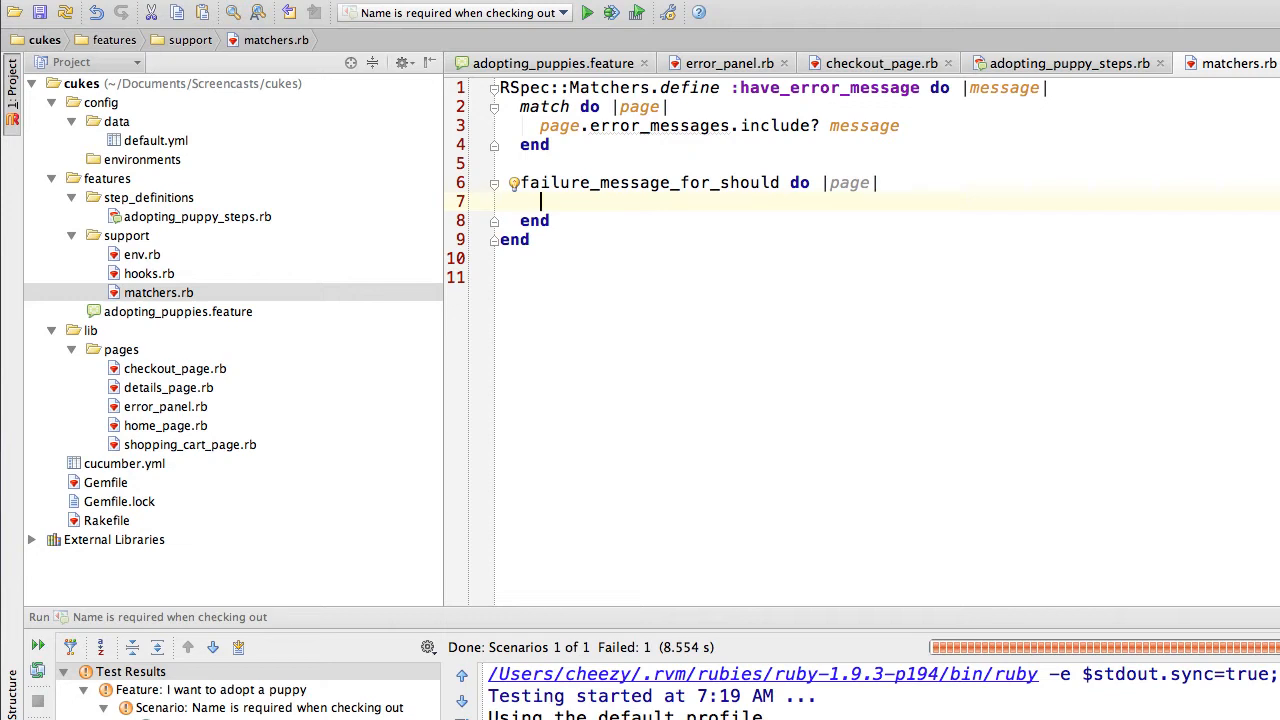
Write the message "Expected '#{page.error_messages}' to include '#{message}'".
text("")
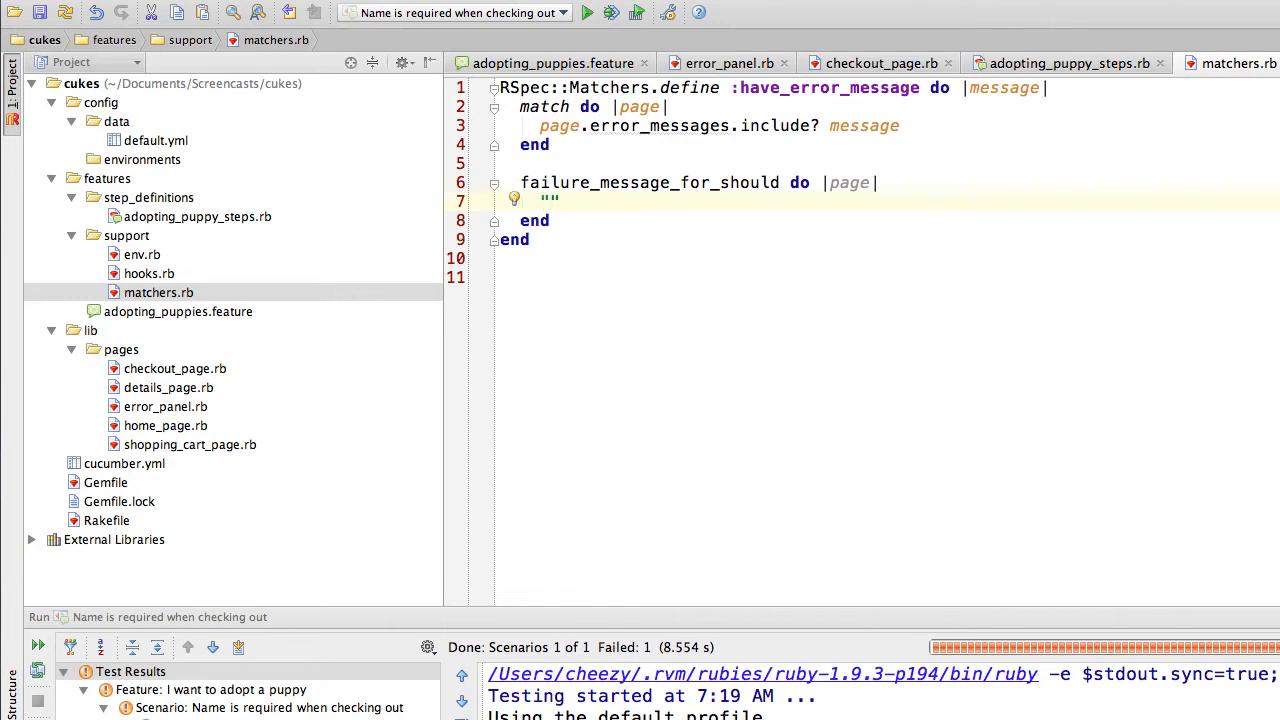
text(Expected)
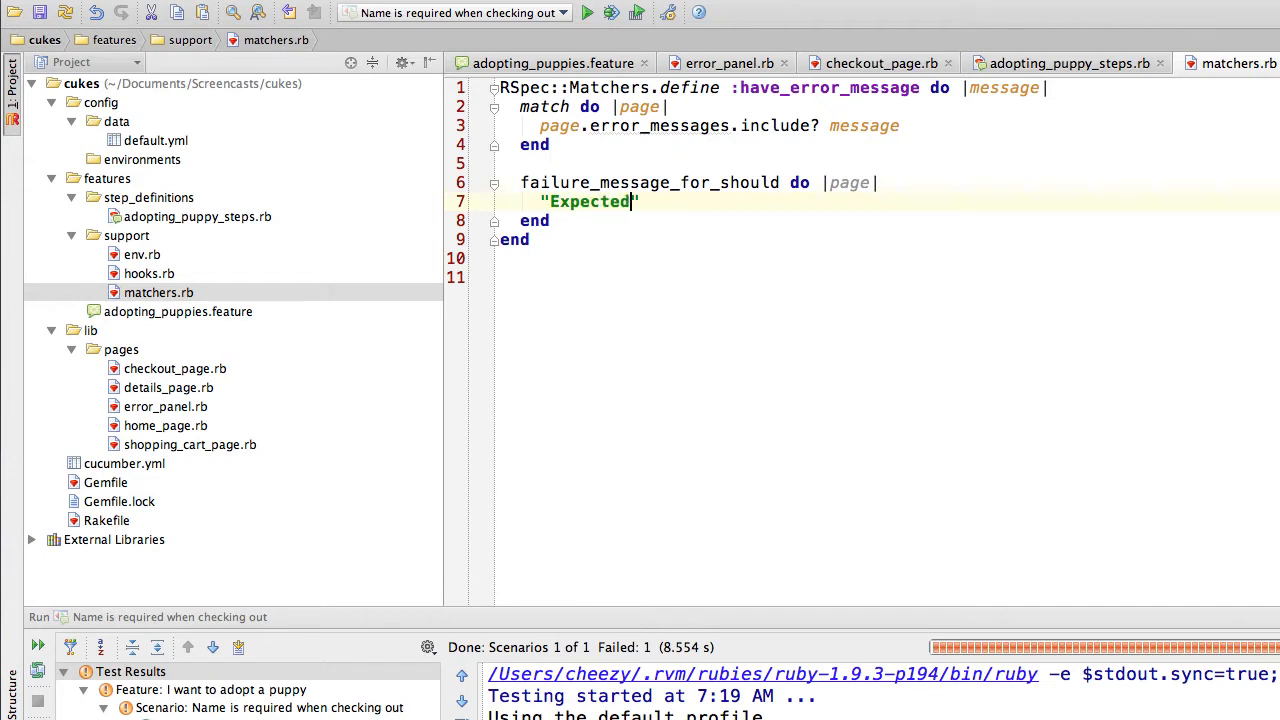
text(" ")
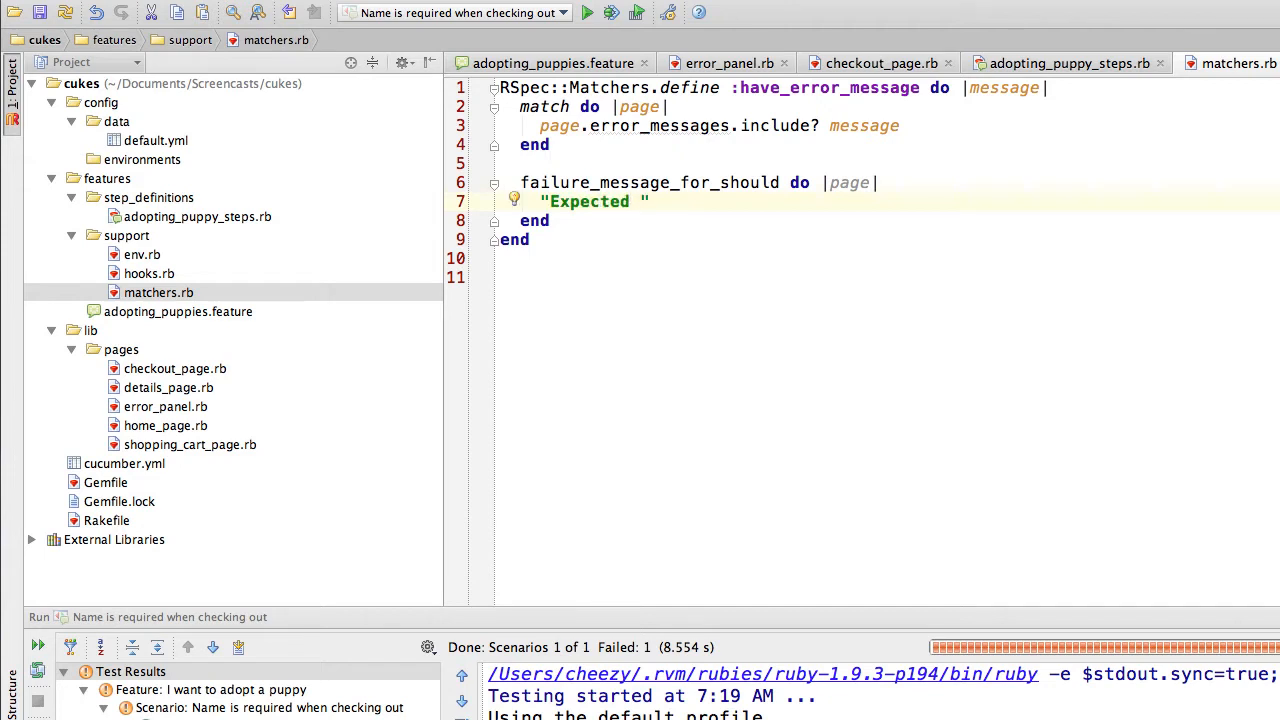
text('#')
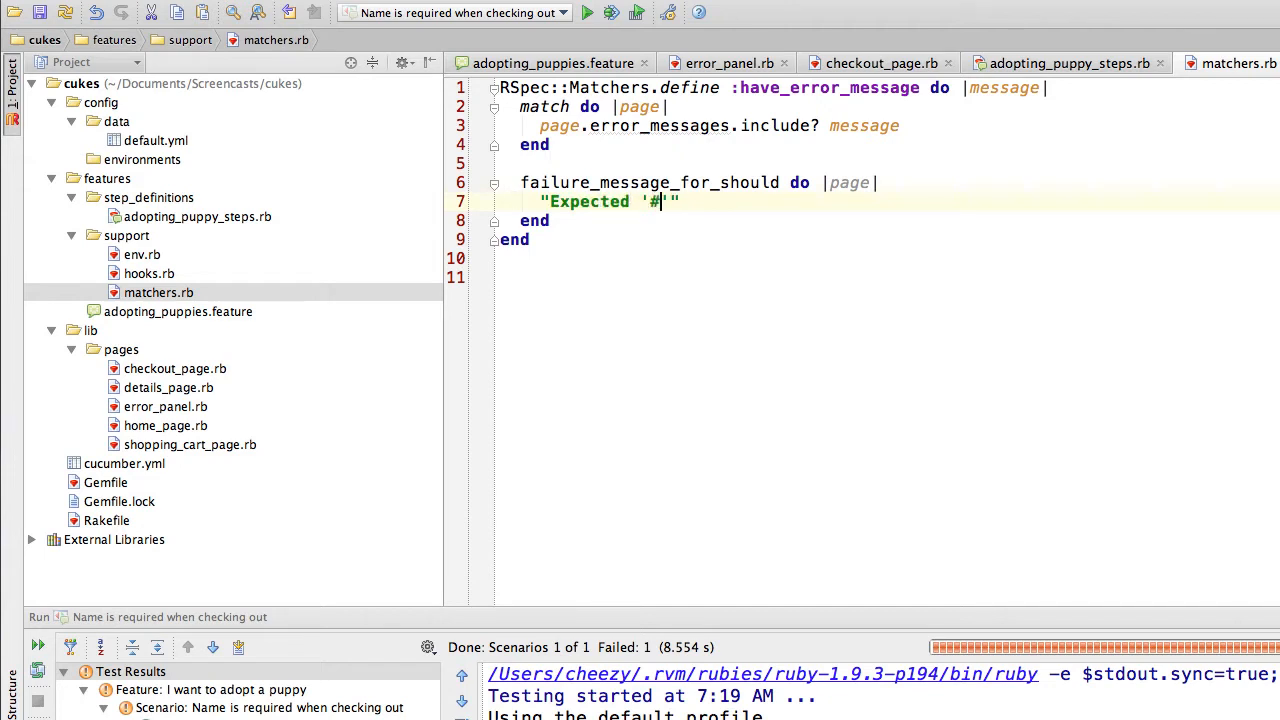
text({)
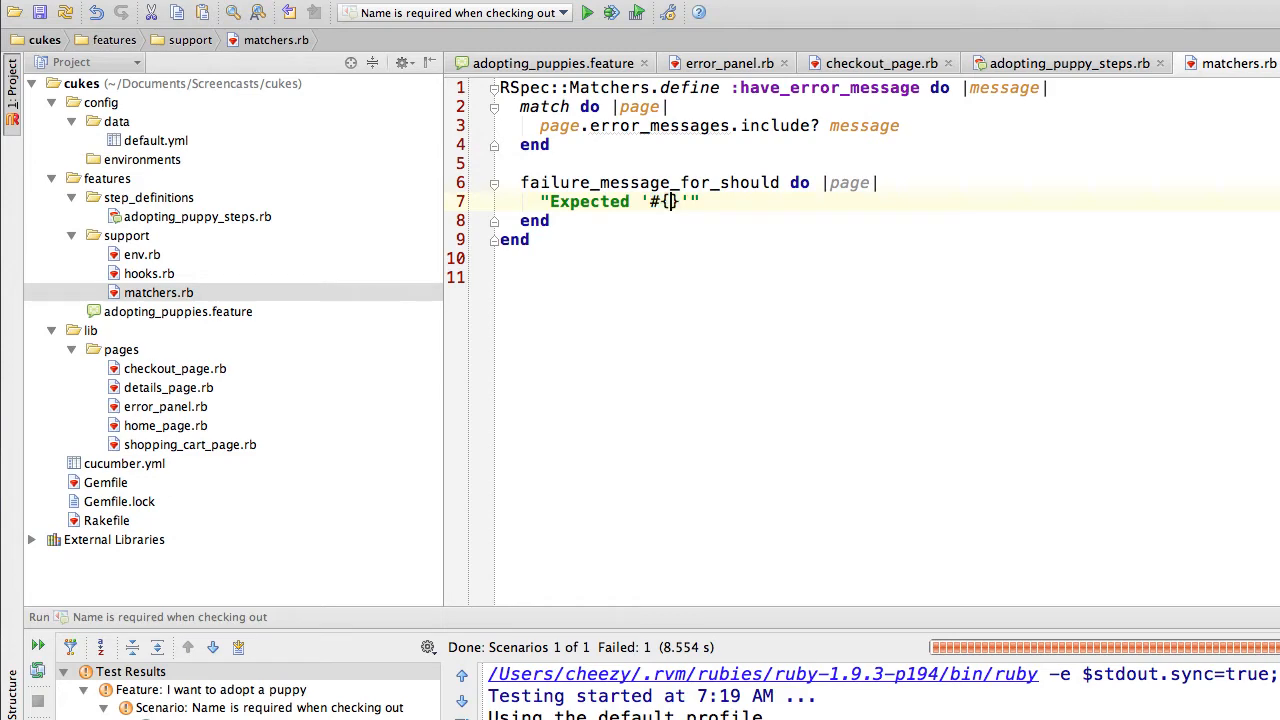
text(page.e)
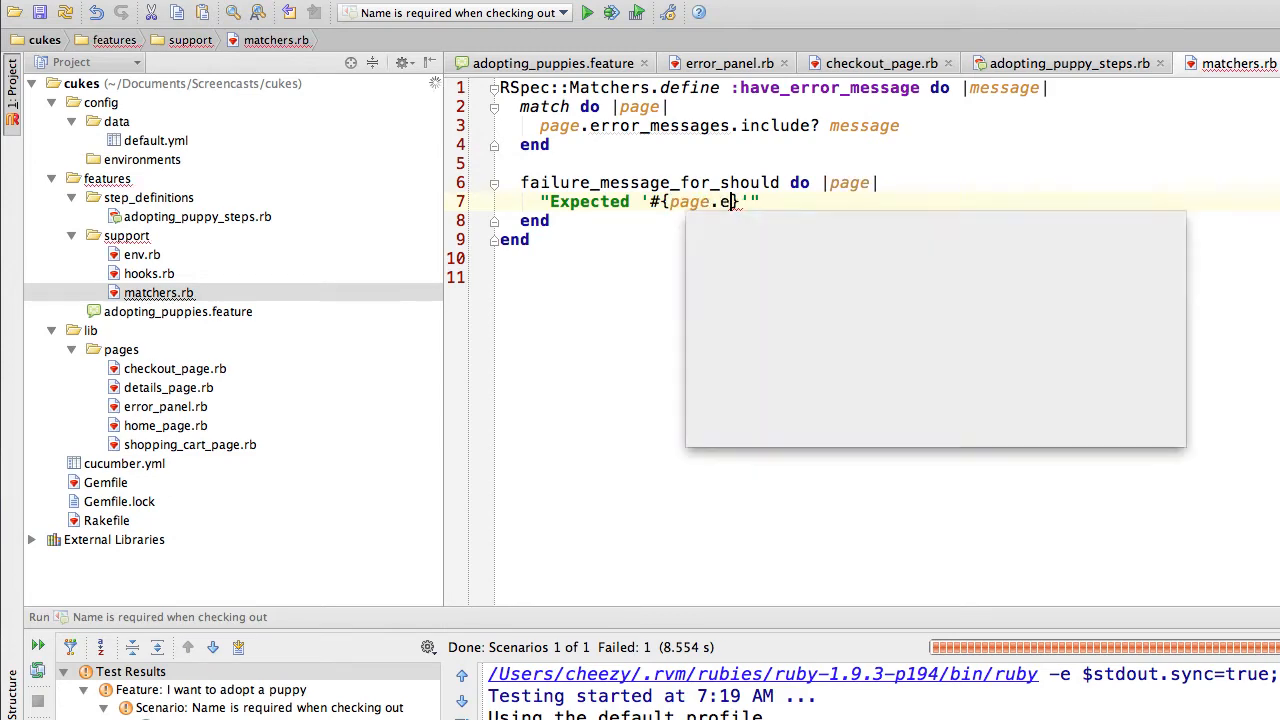
text(rror_messages}' to include)
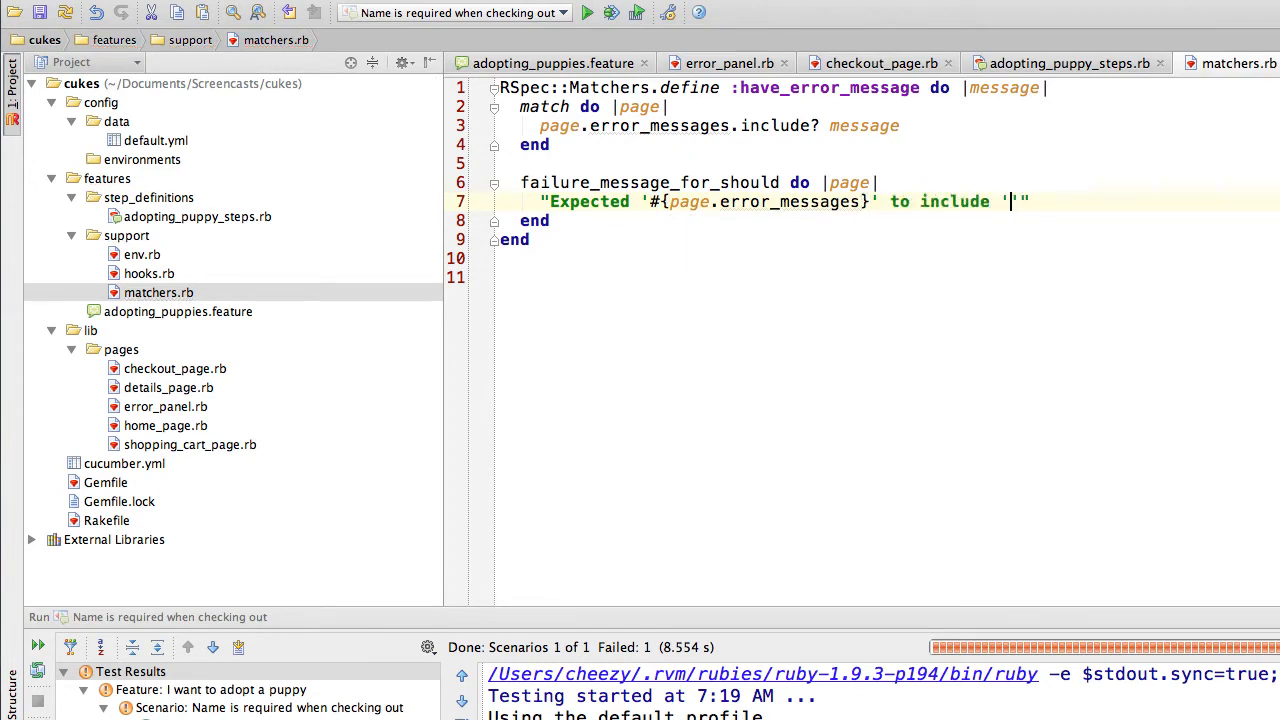
text(#)
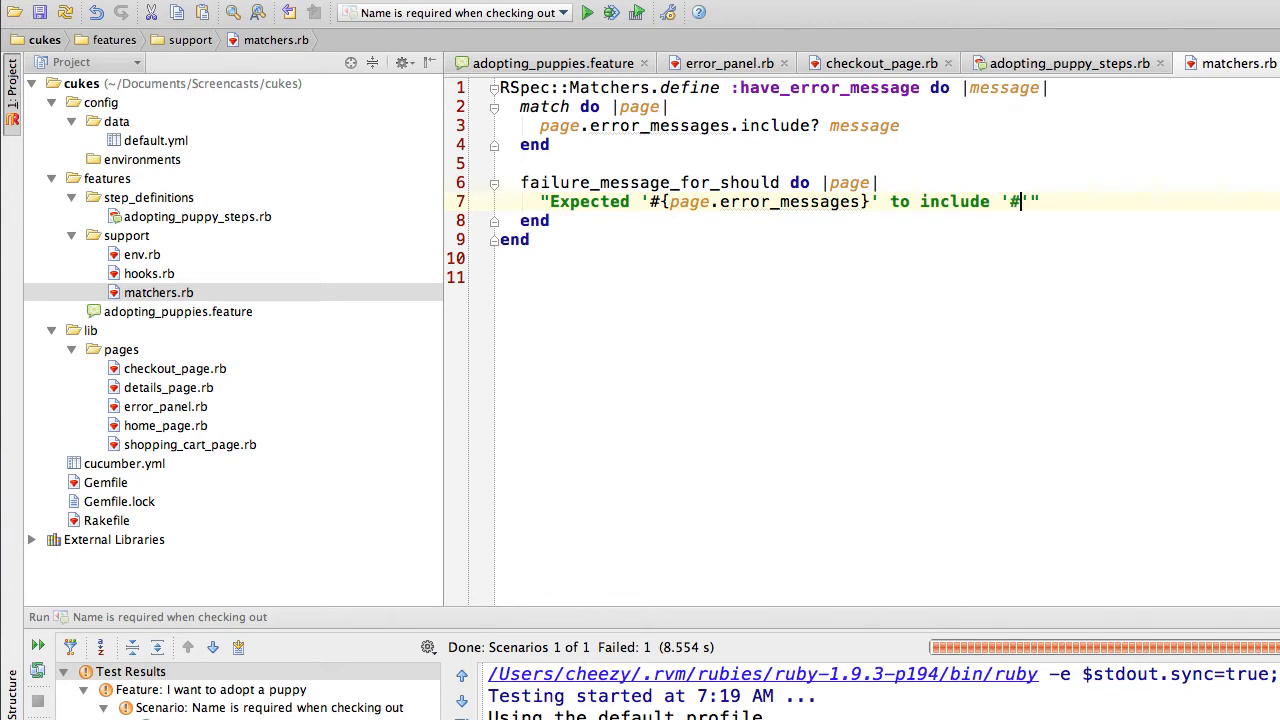
text(me)
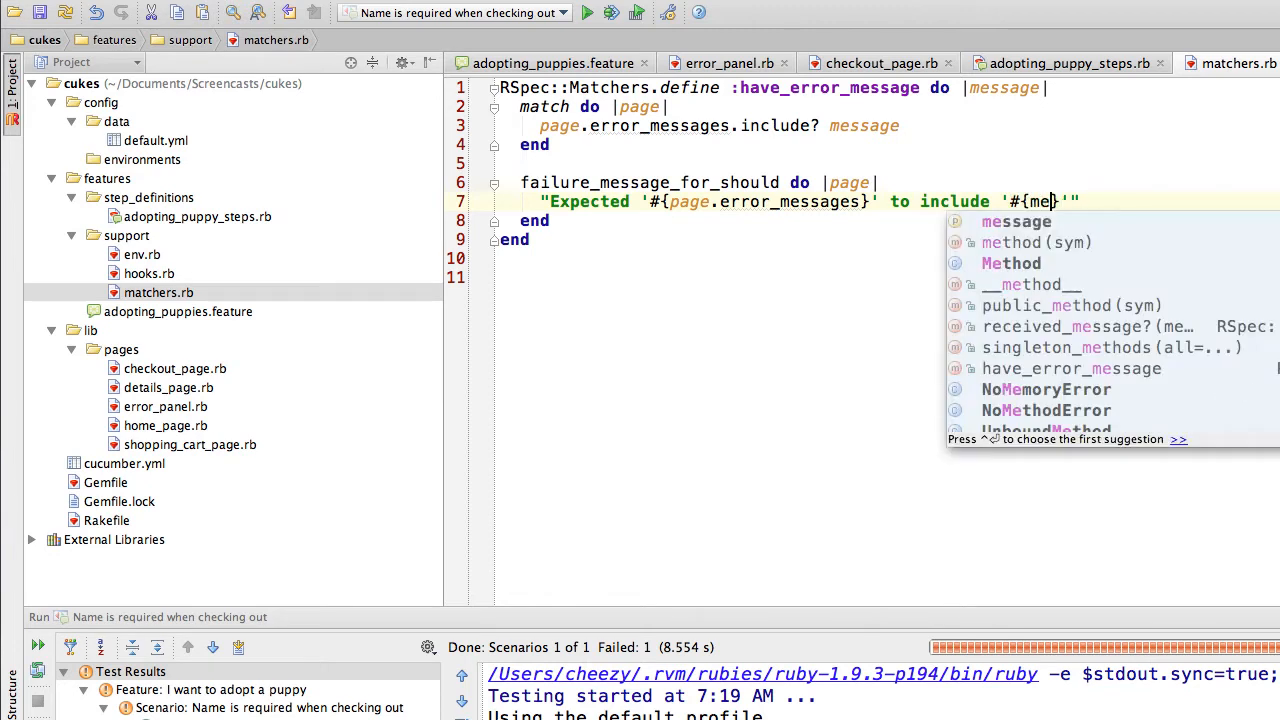
text(ssage)
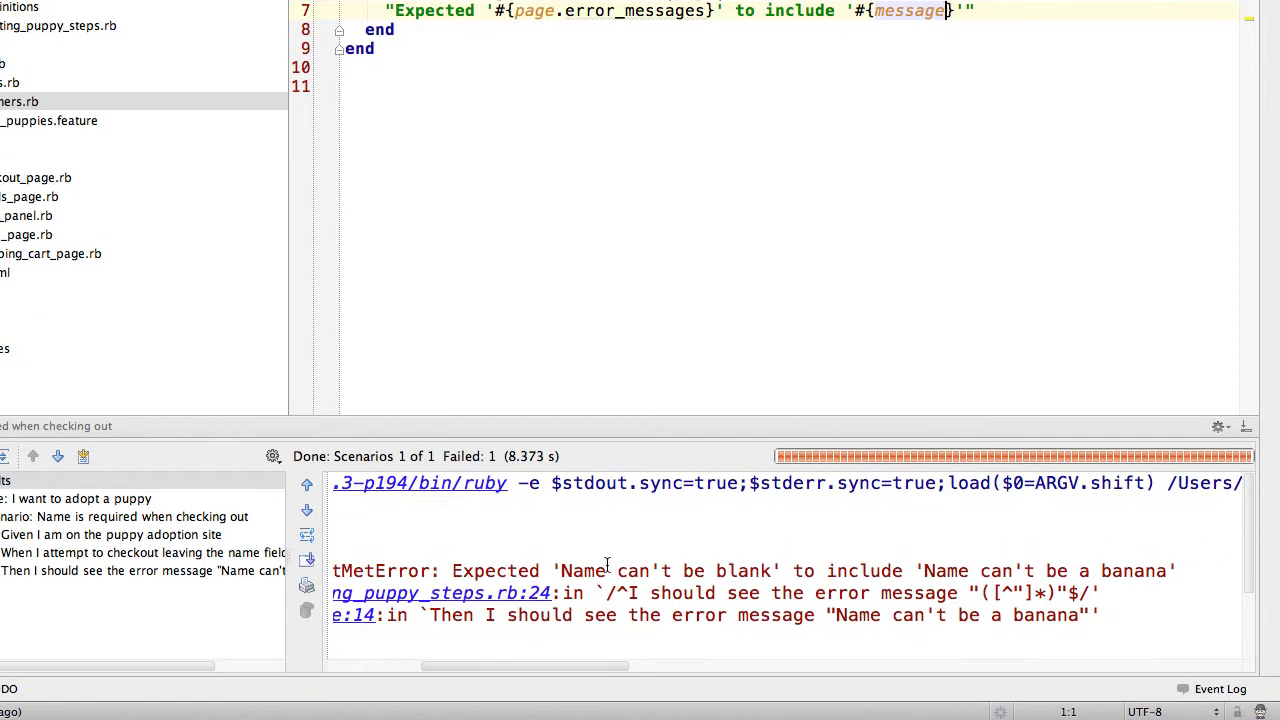
mouse_move(836, 572)
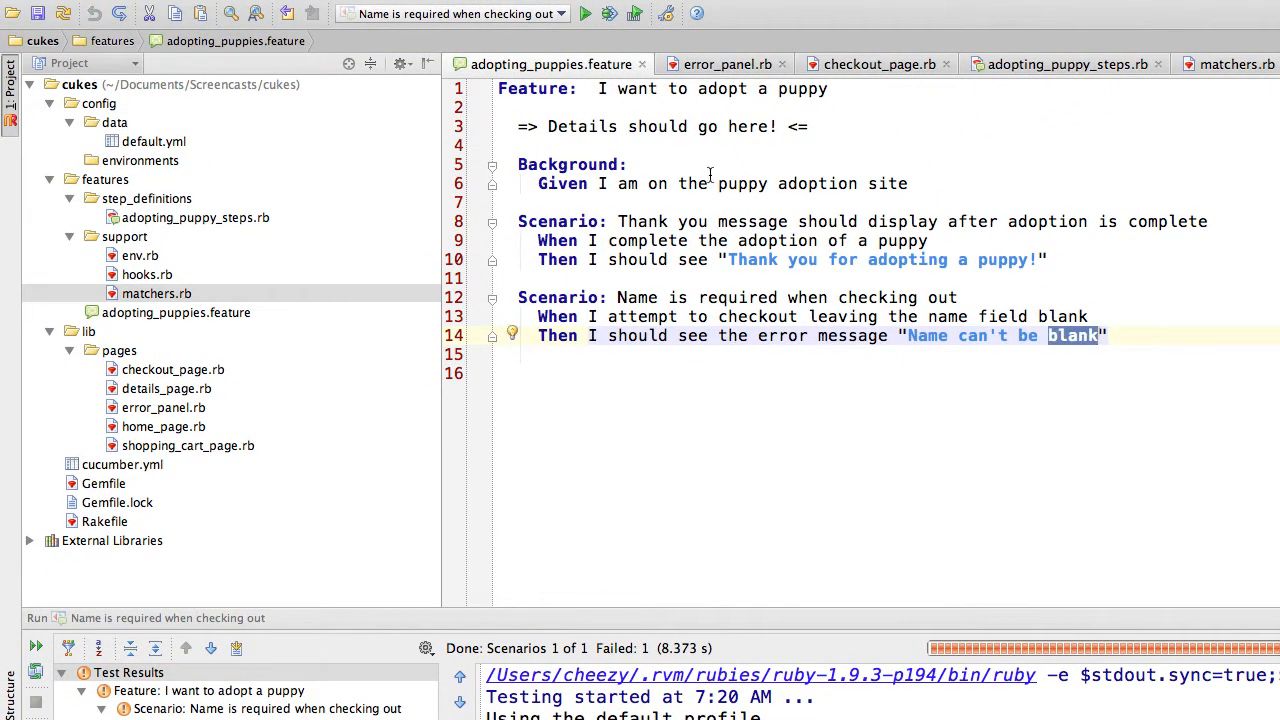
Change the step to should_not have_error_message, rerun the failing scenario, and return to matchers.rb.
click(1062, 64)
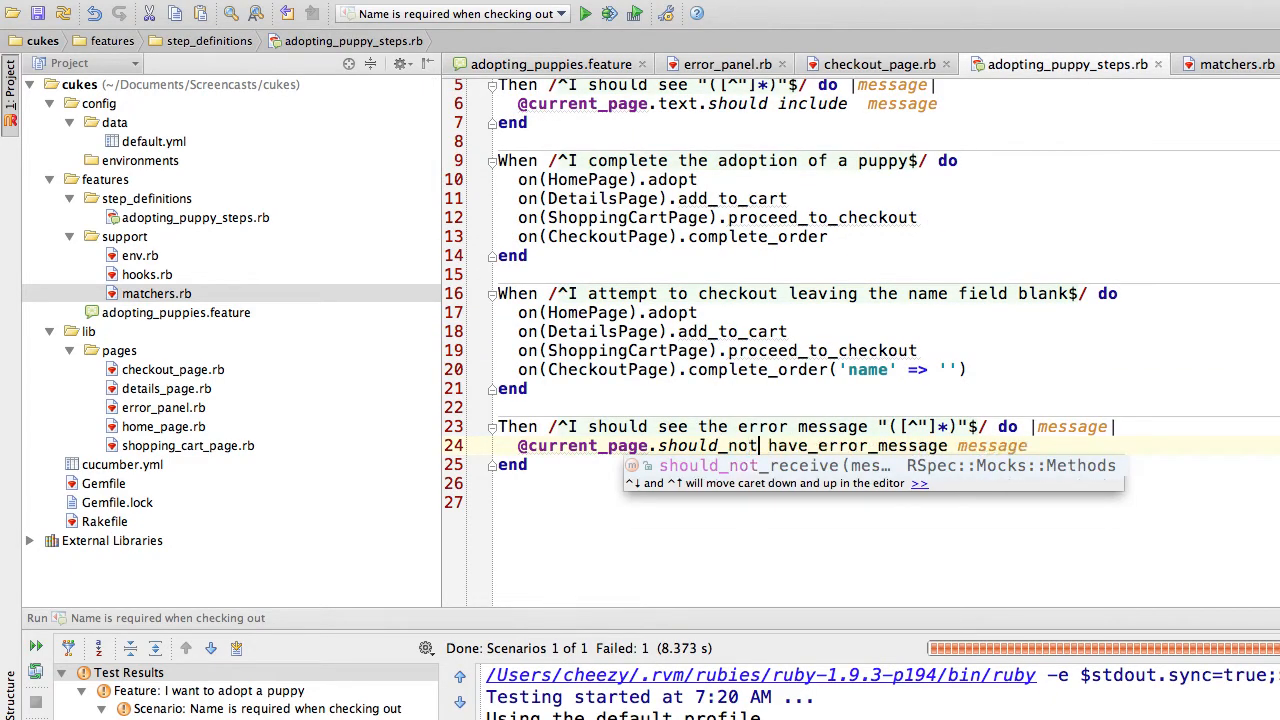
key(Escape)
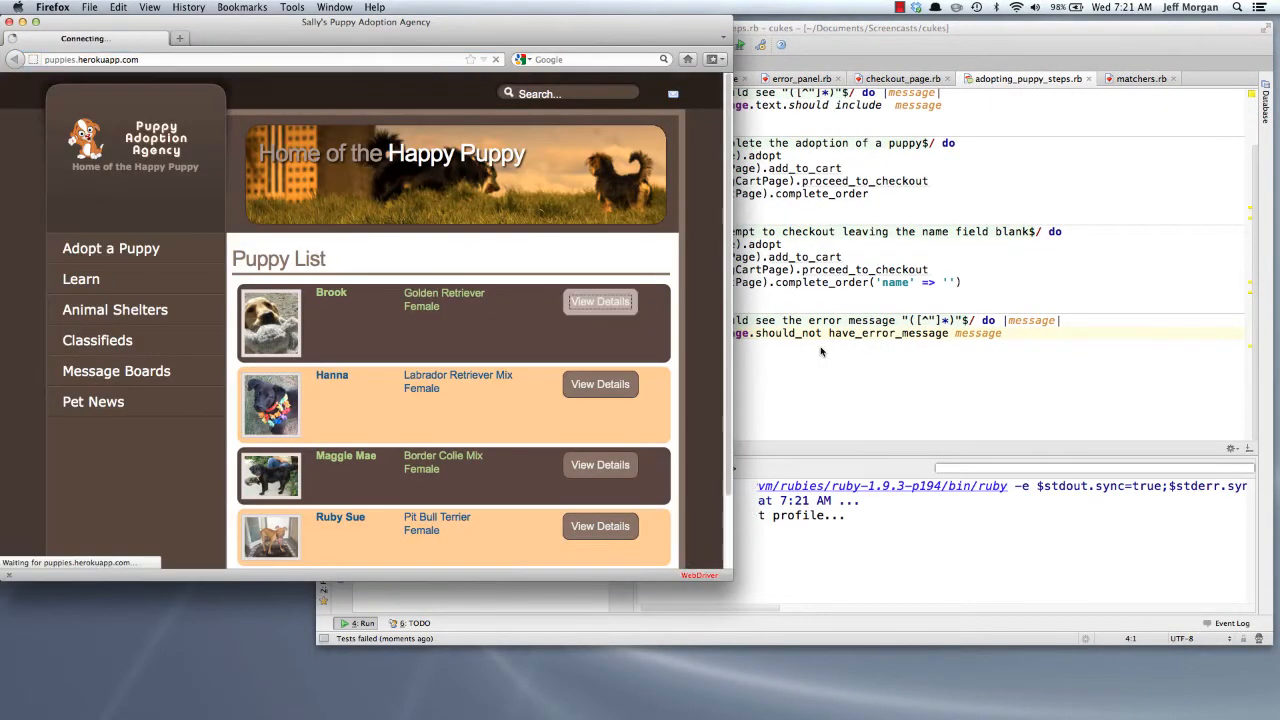
click(600, 300)
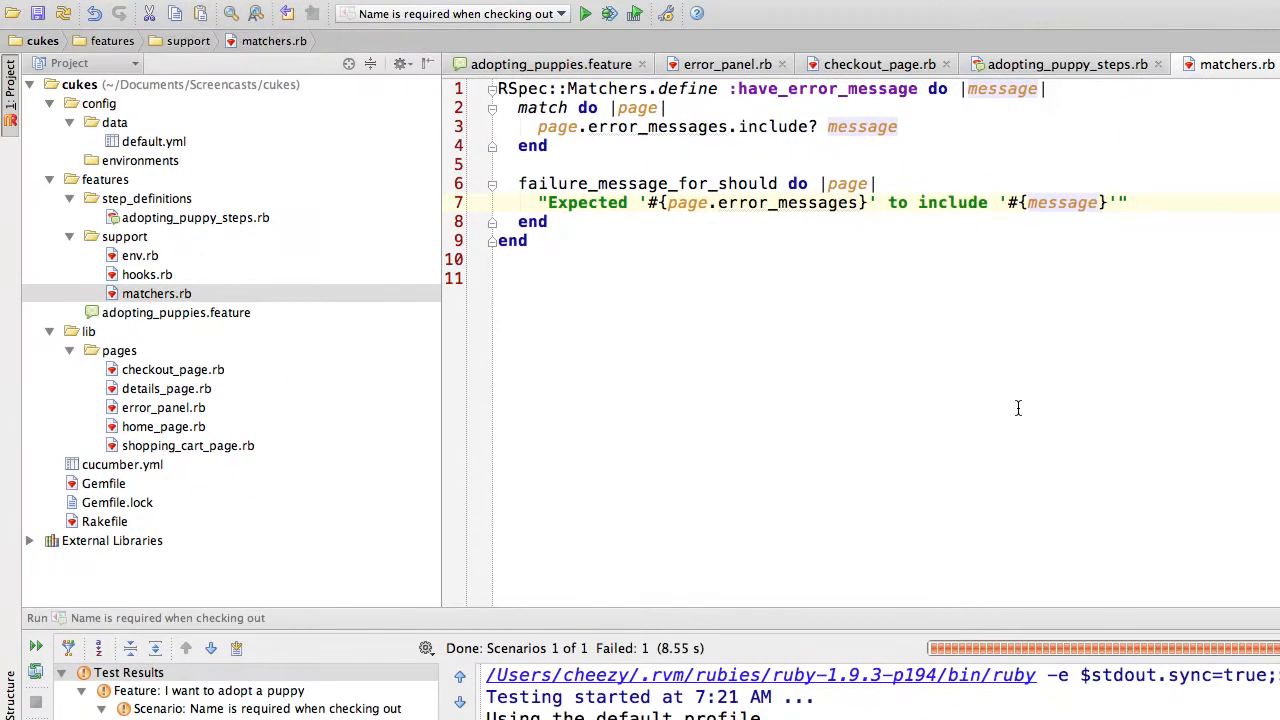
Write failure_message_for_should_not do |page| returning "Expected '#{page.error_messages}' to not include '#{message}'".
text(f)
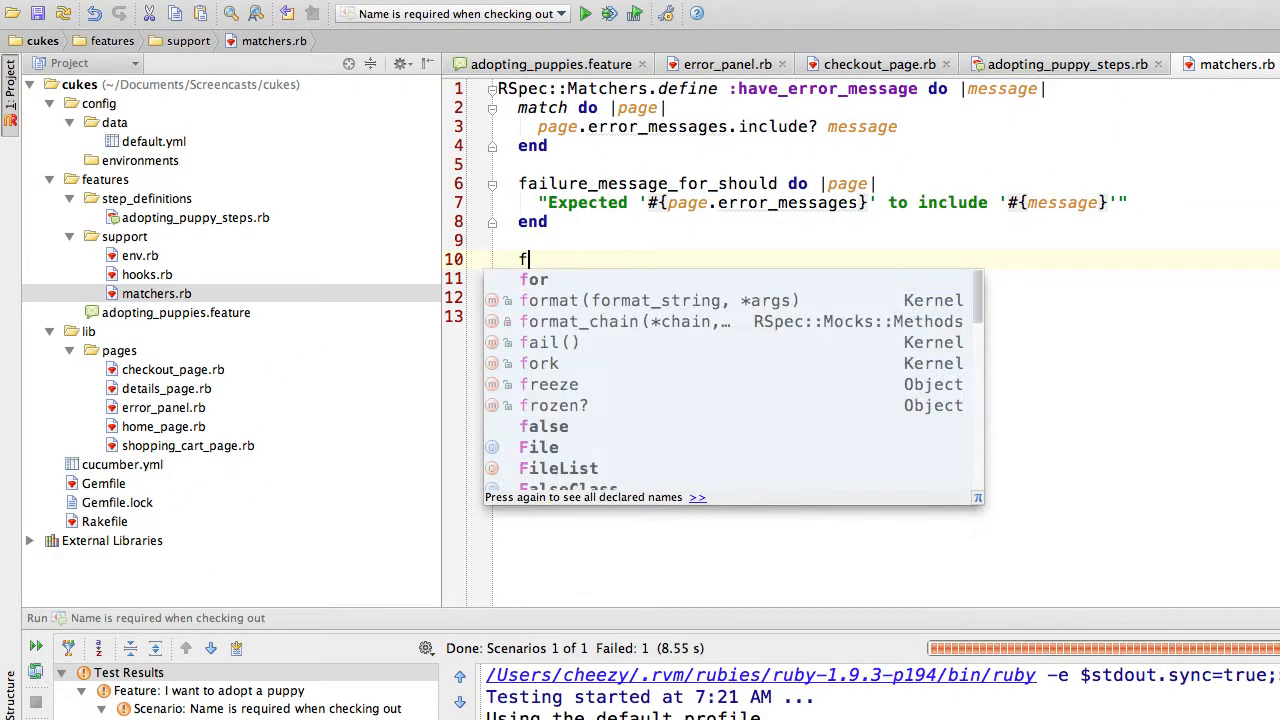
text(ailure_)
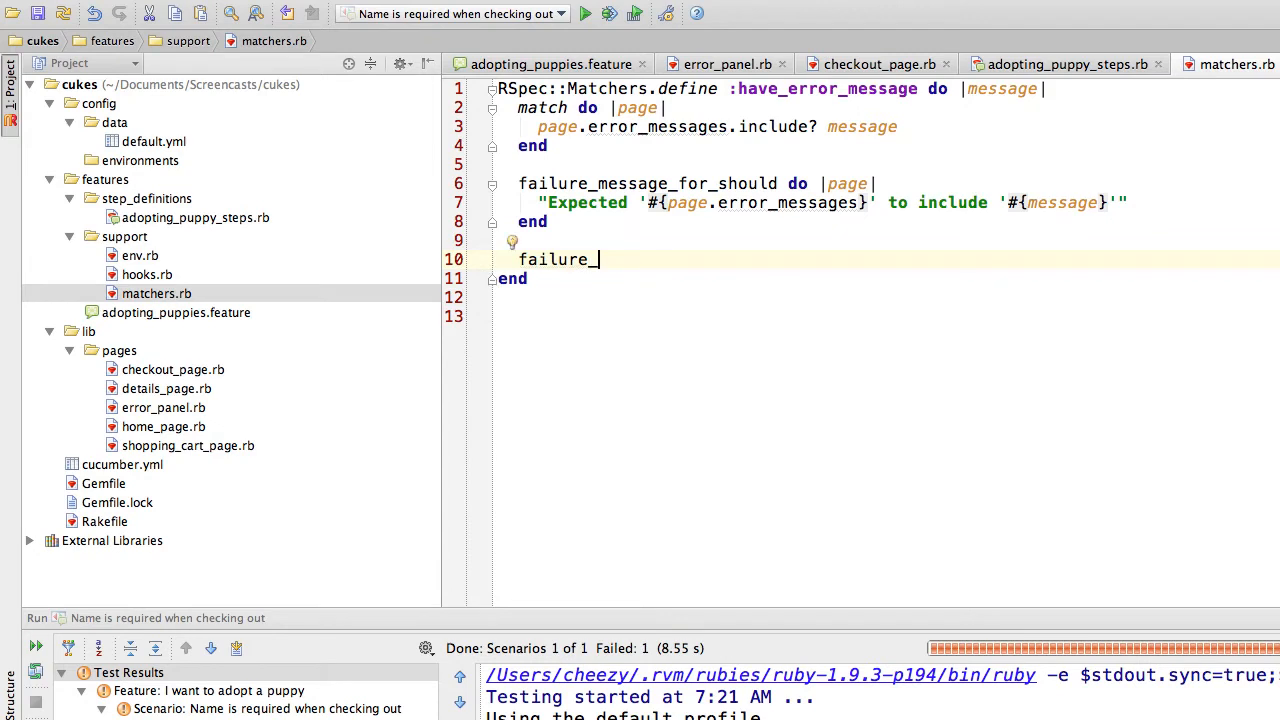
text(message_)
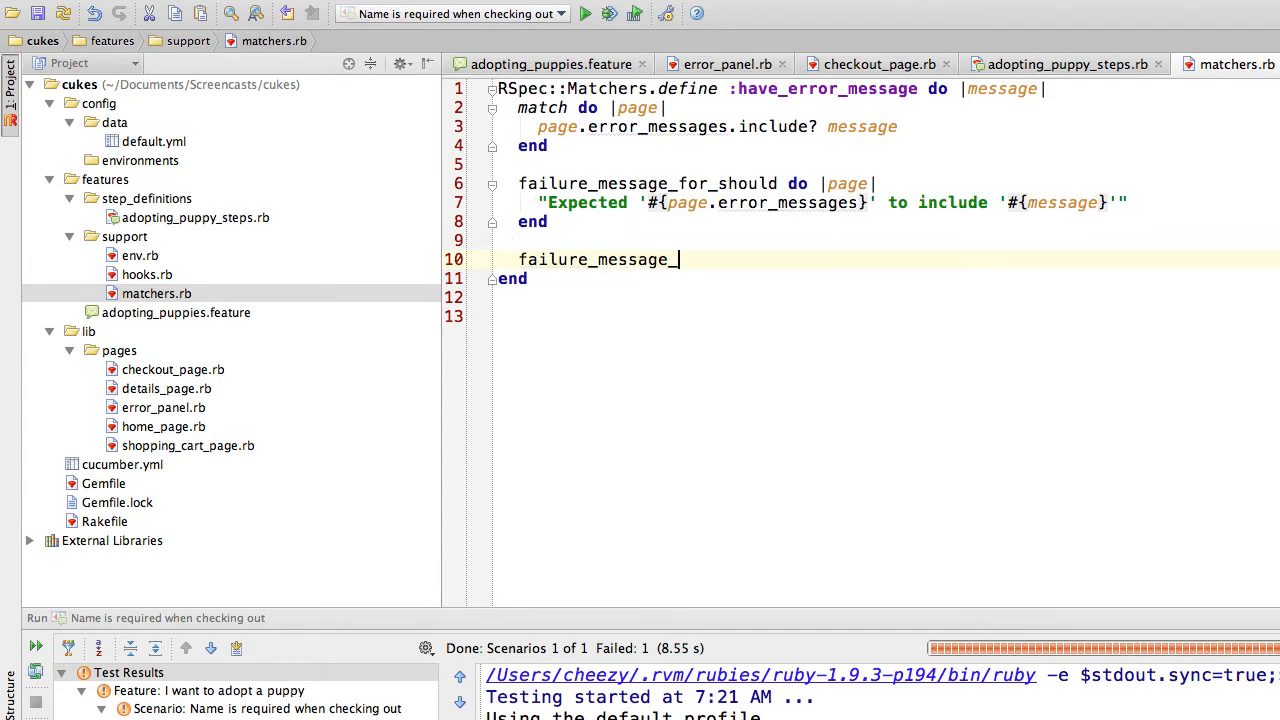
text(for_should_not)
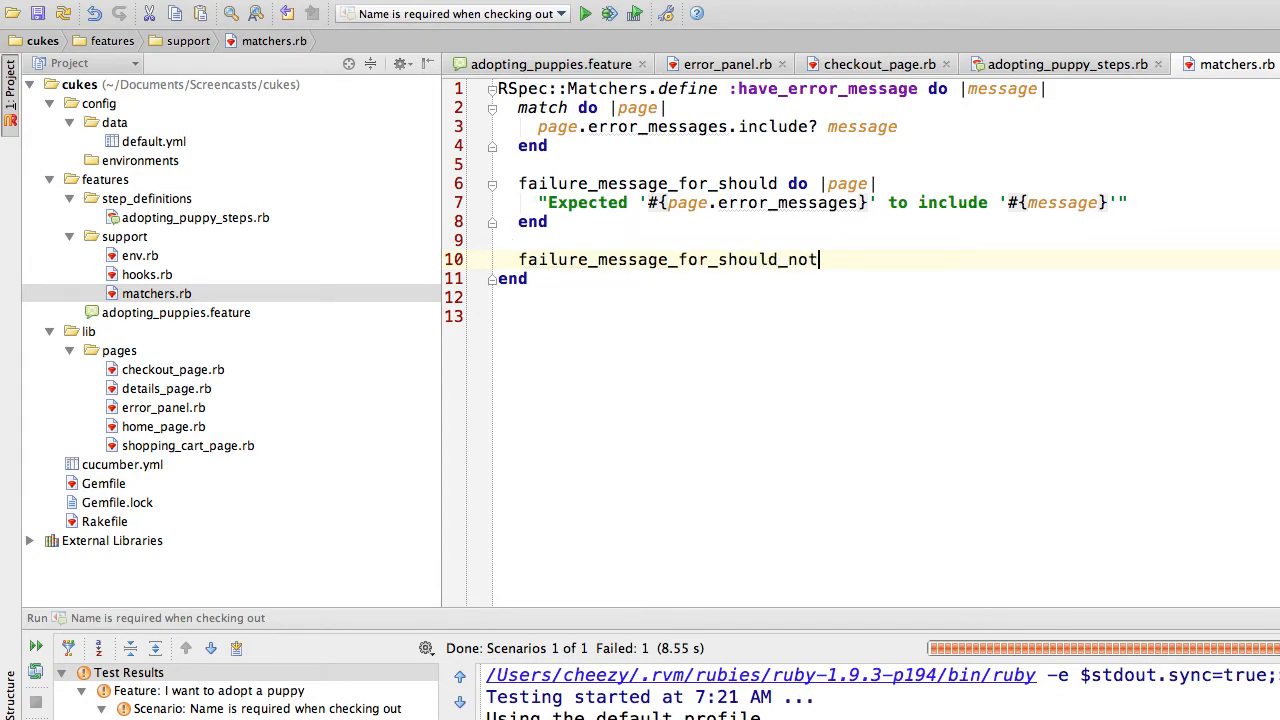
text(do |page|)
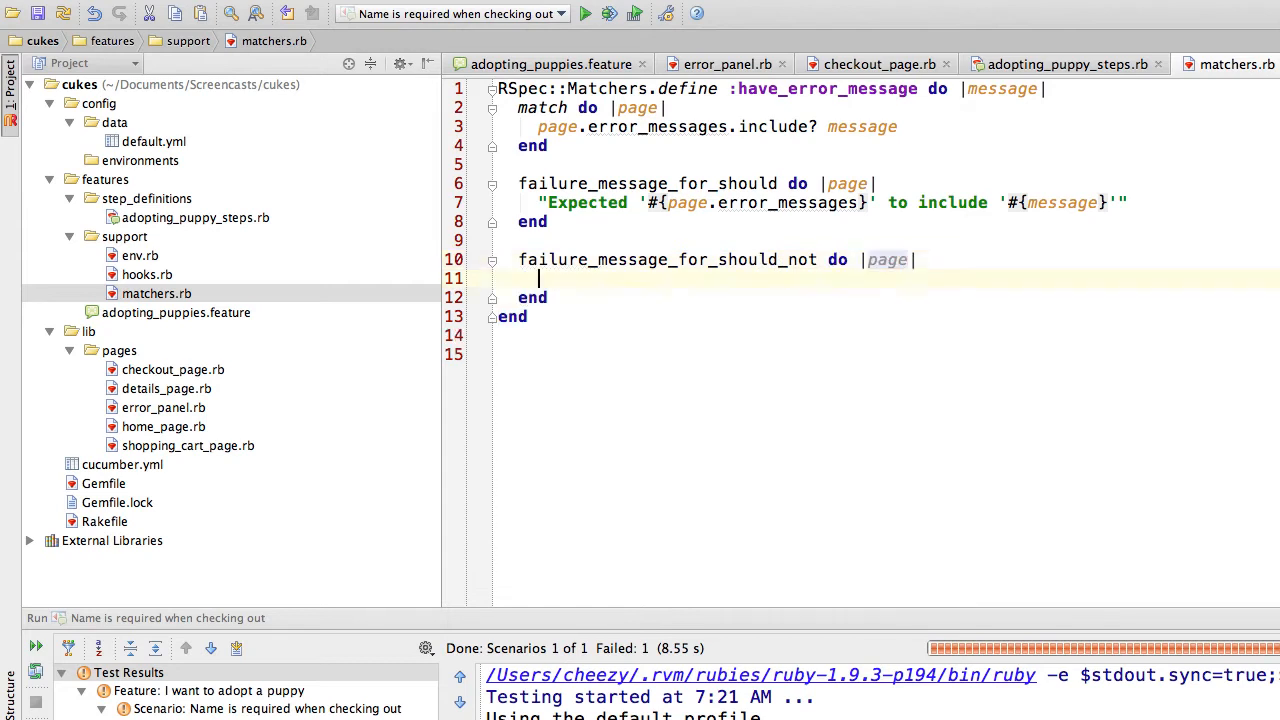
text("Expected '#{page.erro)
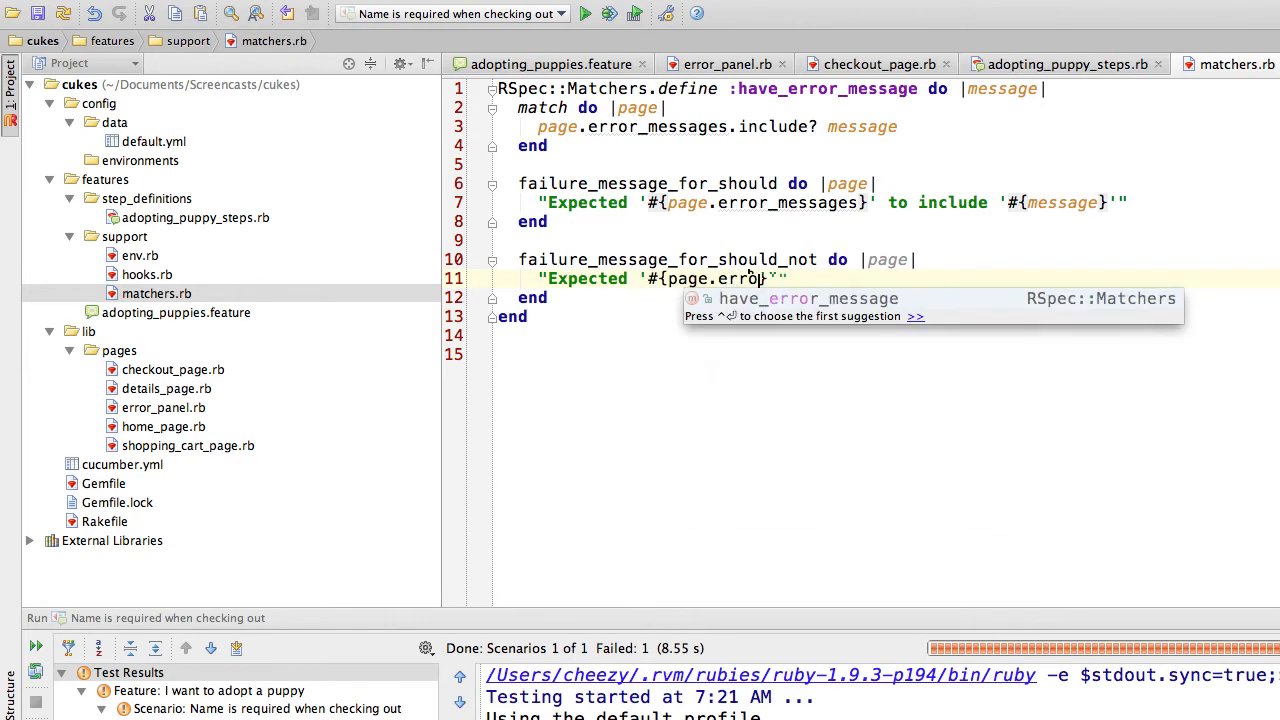
text(_messages})
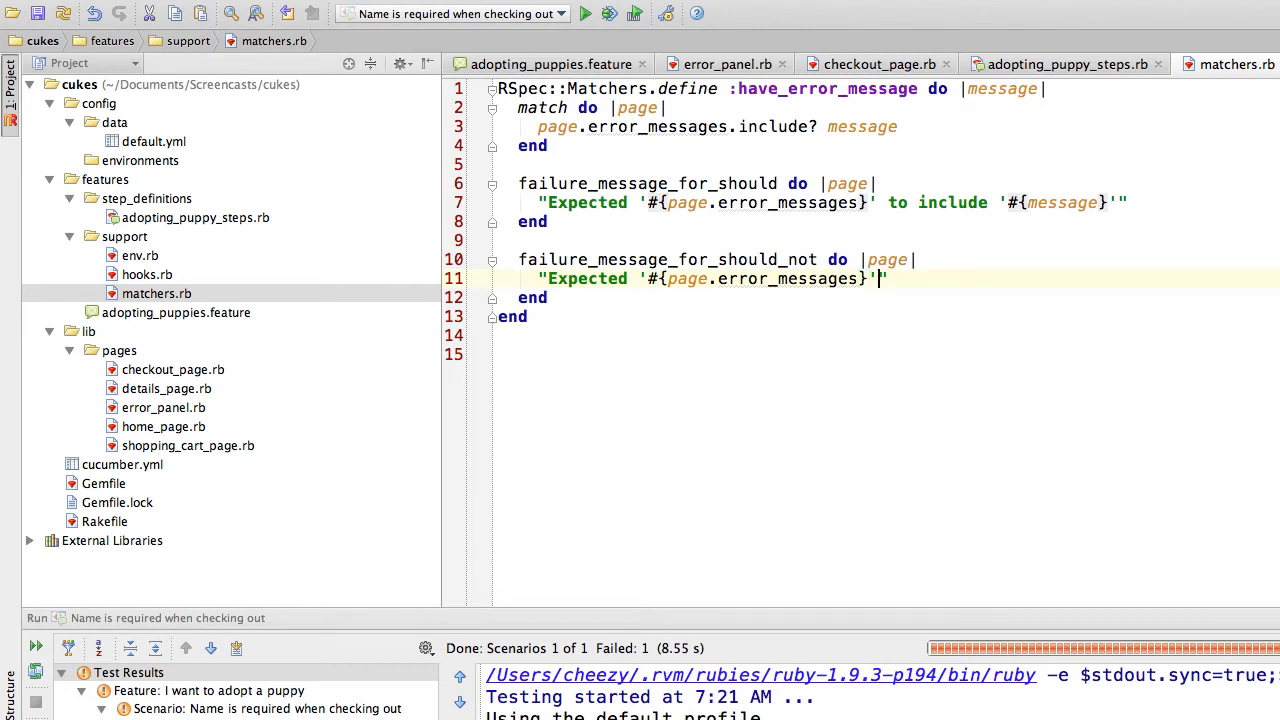
text(to not include '#{message})
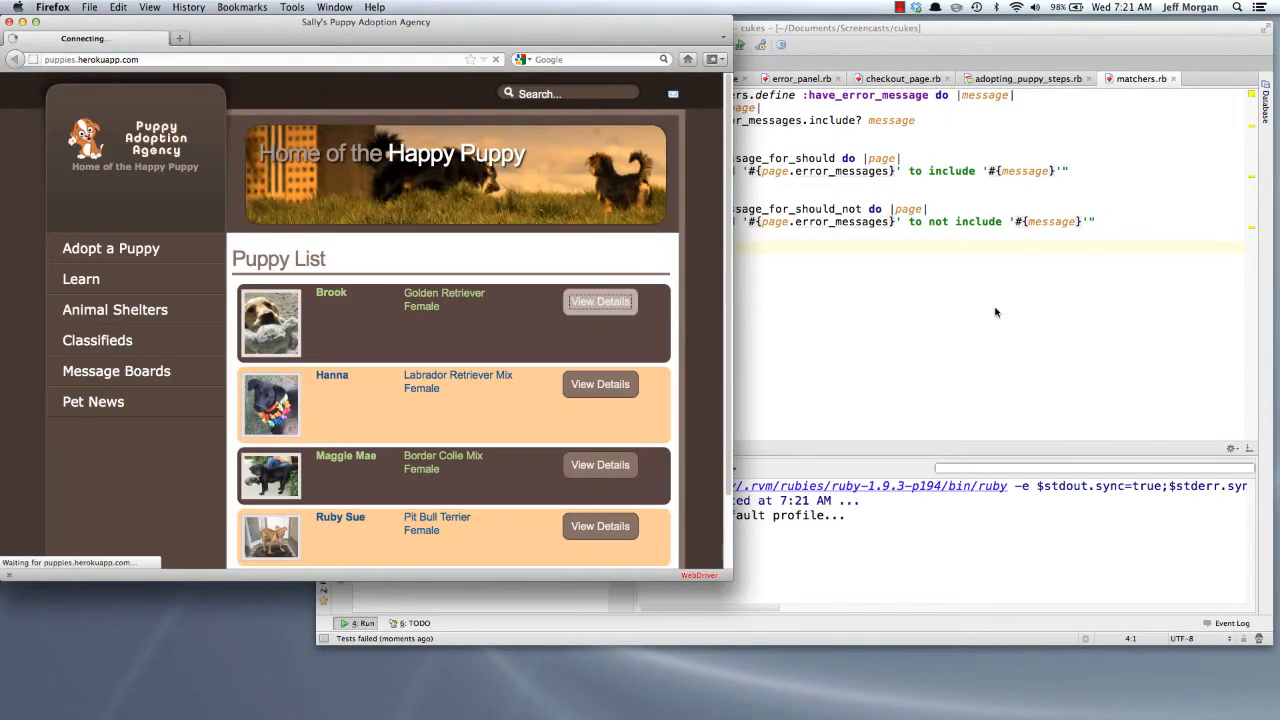
In adopting_puppy_steps.rb revert should_not to should have_error_message and rerun the scenario.
click(600, 300)
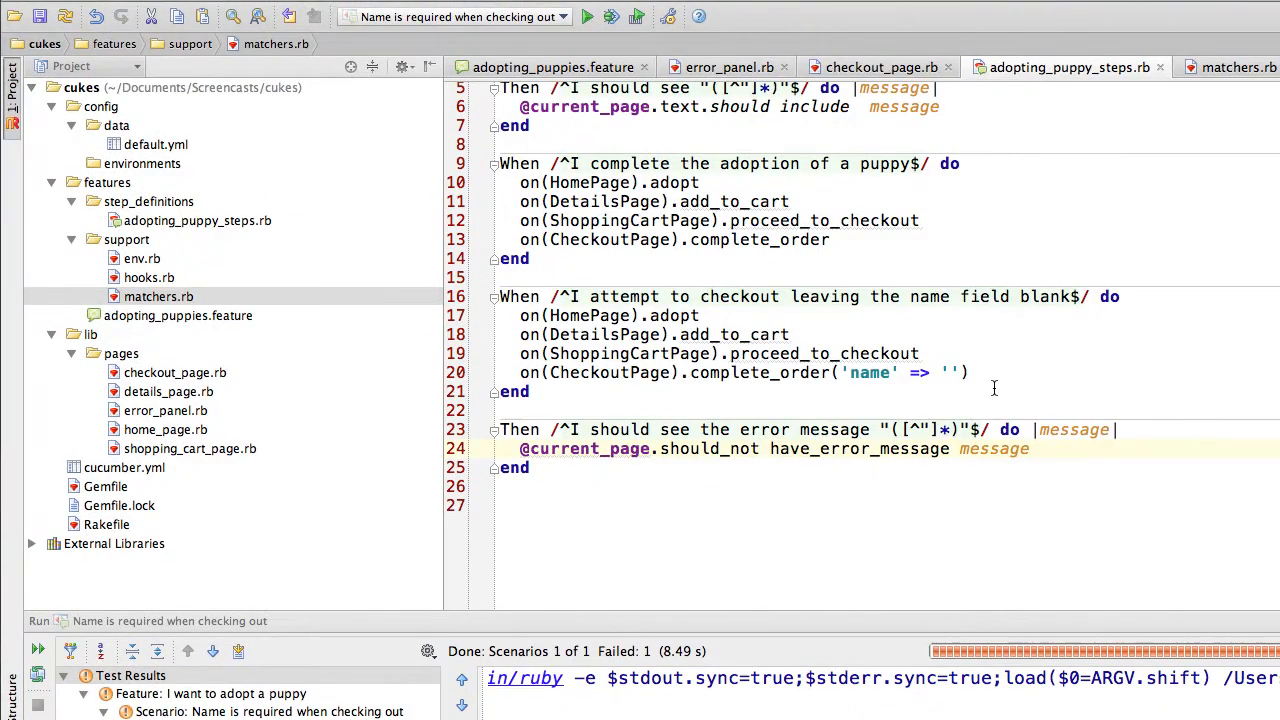
key(BackSpace)
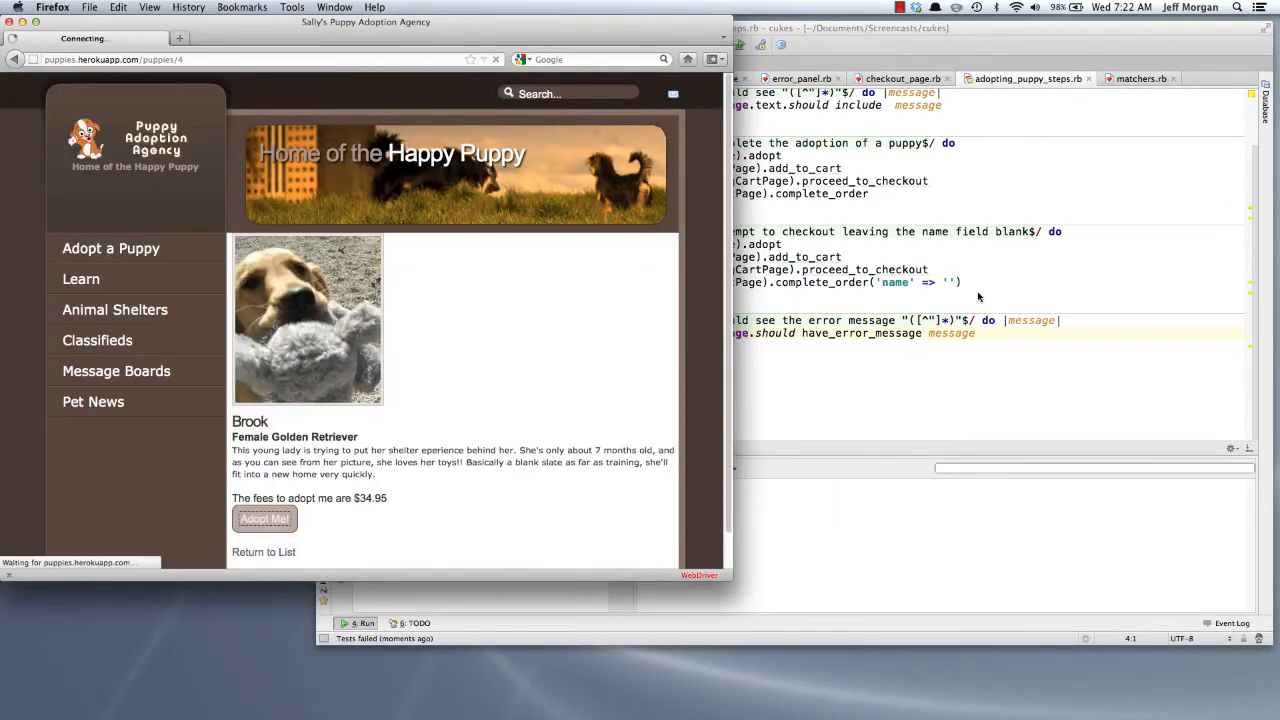
click(264, 518)
text(m)
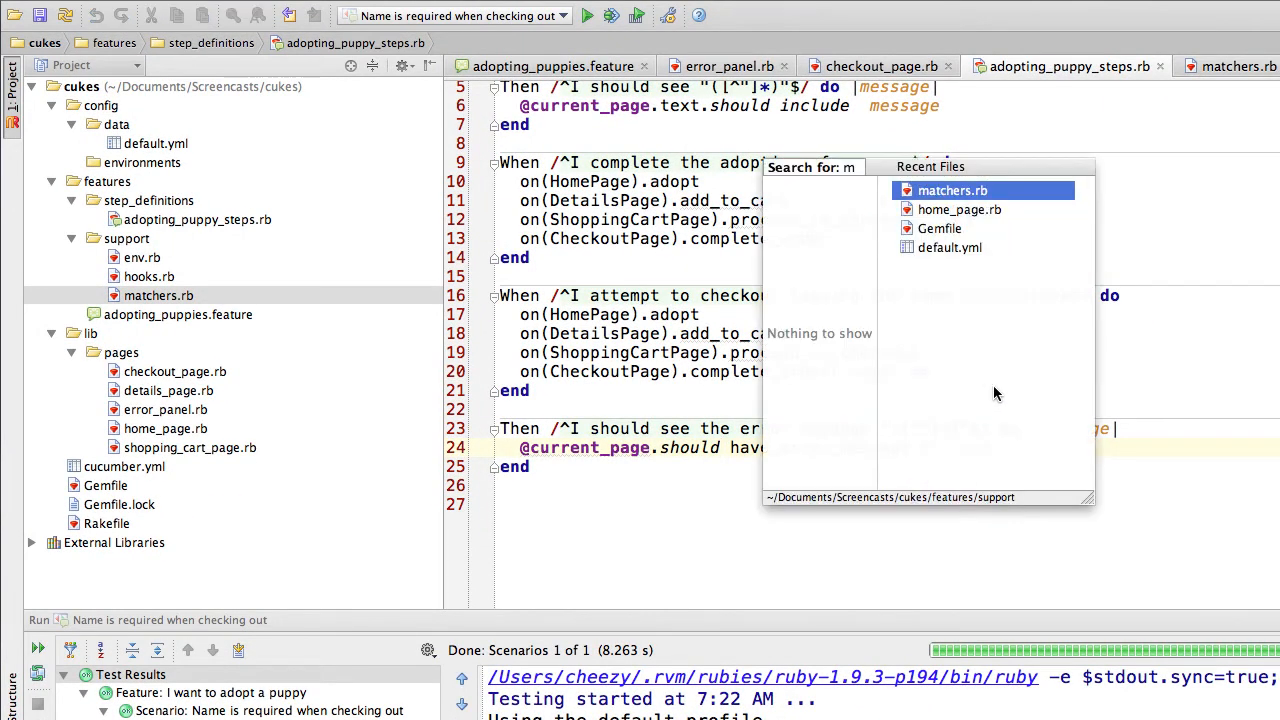
Reopen the finished matchers.rb via Recent Files.
text(a)
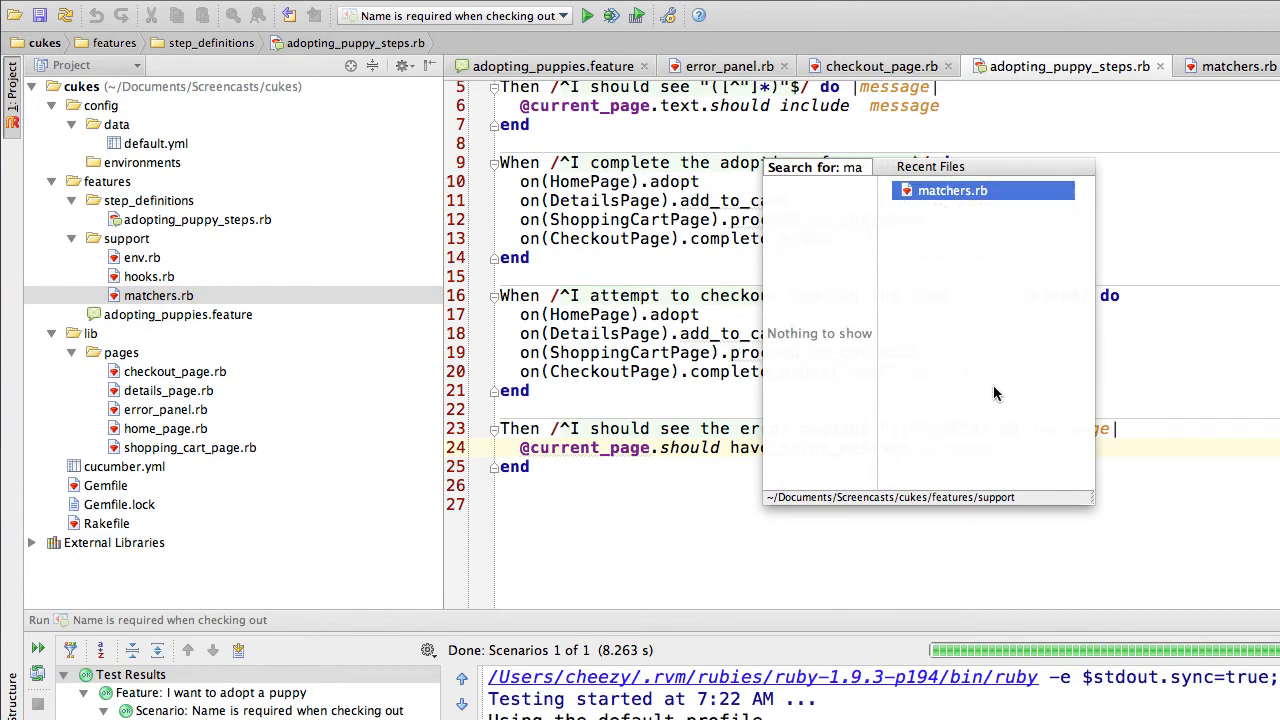
click(952, 190)
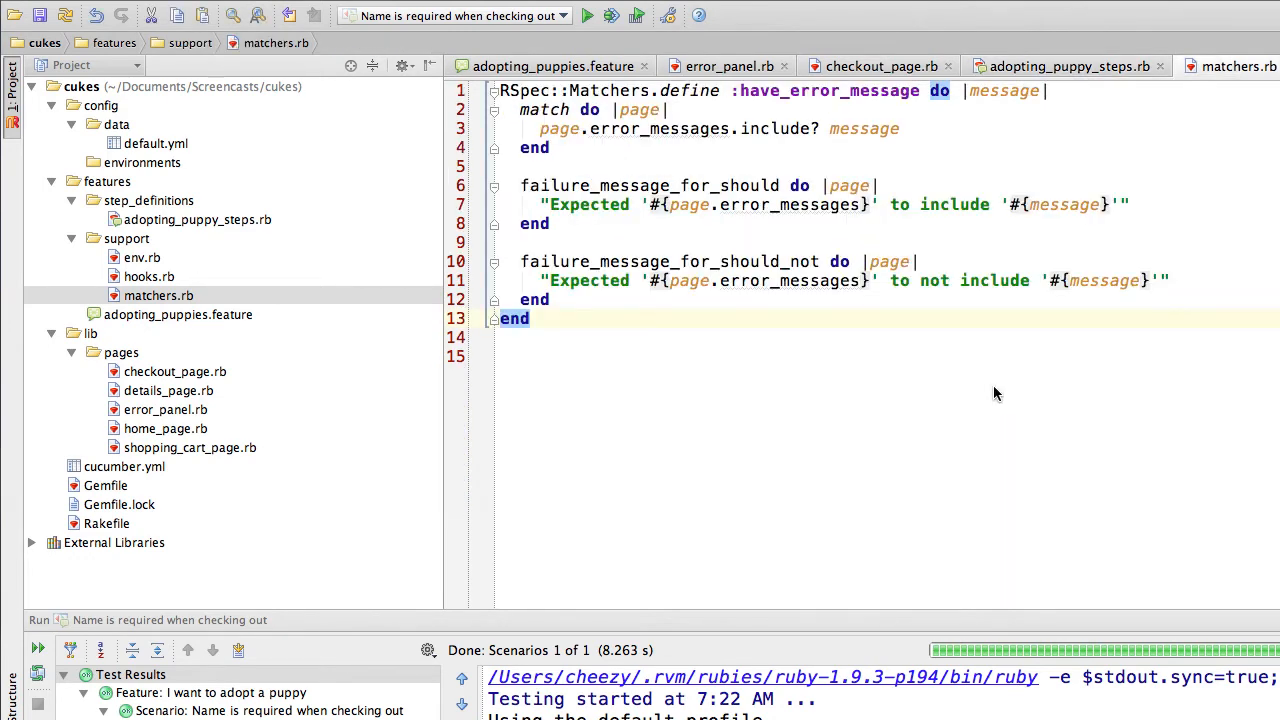